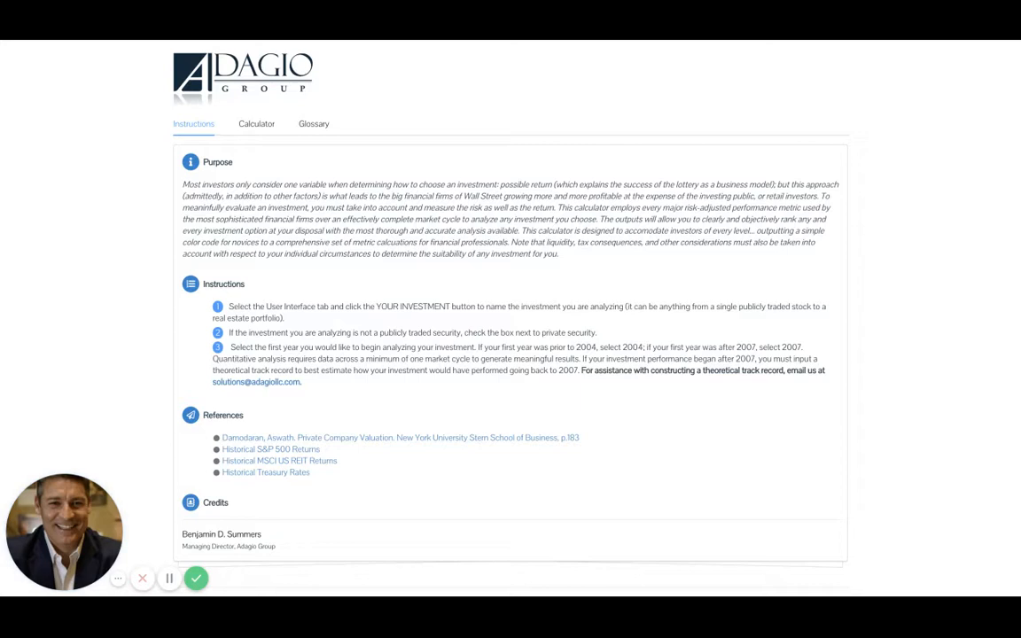
{"action": "mouse_move", "coordinate": [898, 250]}
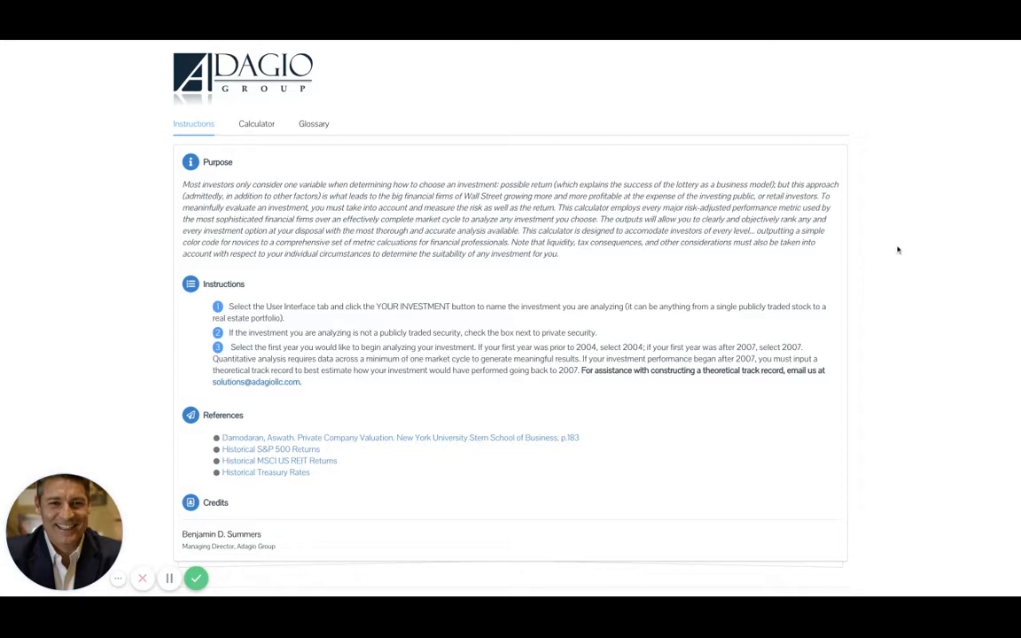
Step: Open the Calculator tab and view the Annual Returns and Performance Summary panels
{"action": "scroll", "scroll_direction": "down", "scroll_amount": 3}
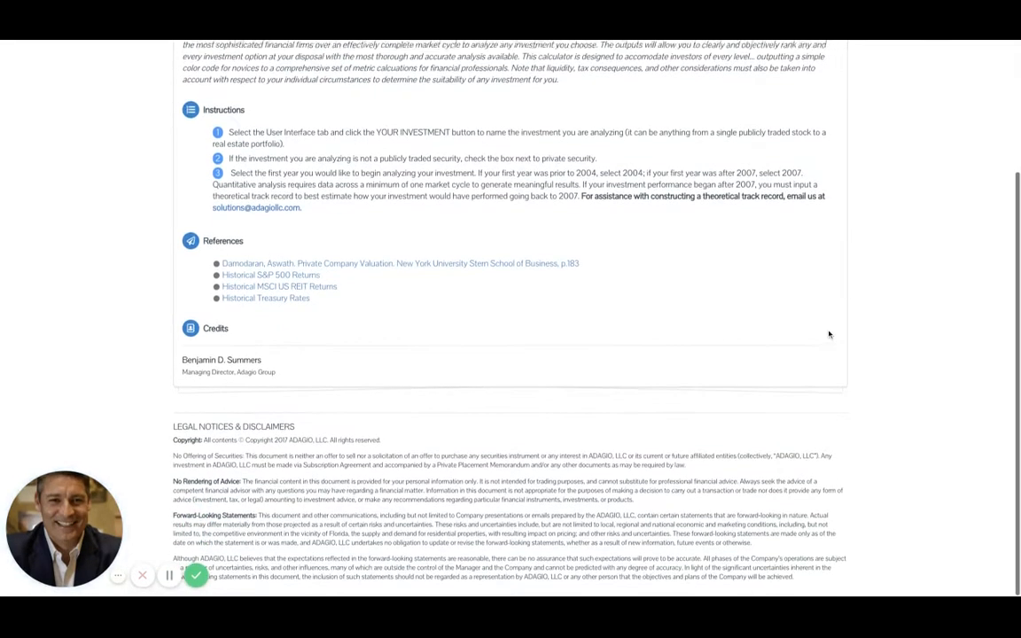
{"action": "scroll", "scroll_direction": "up", "scroll_amount": 3}
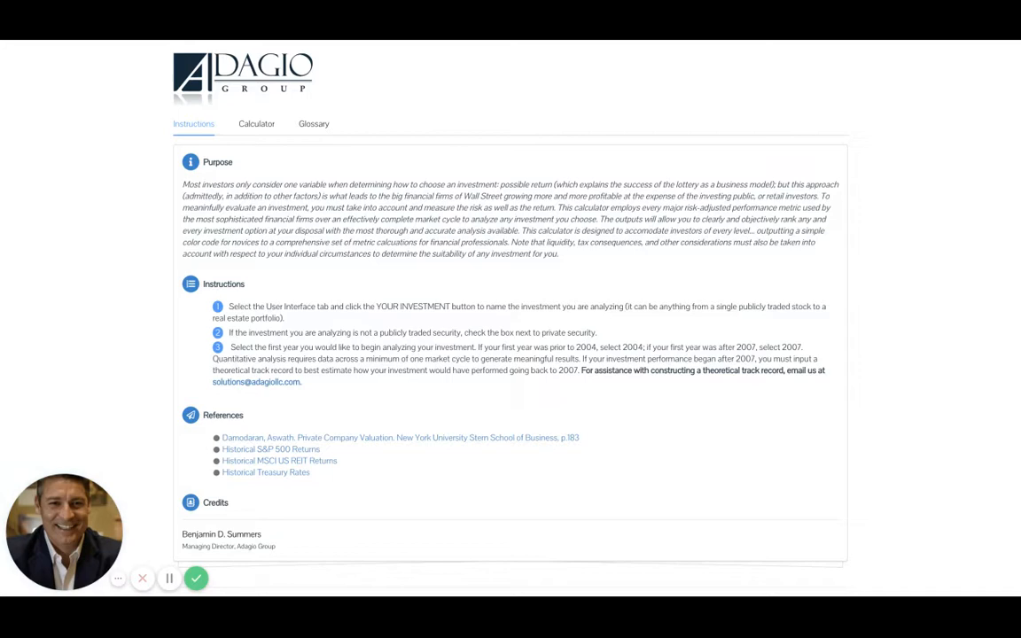
{"action": "scroll", "scroll_direction": "down", "scroll_amount": 3}
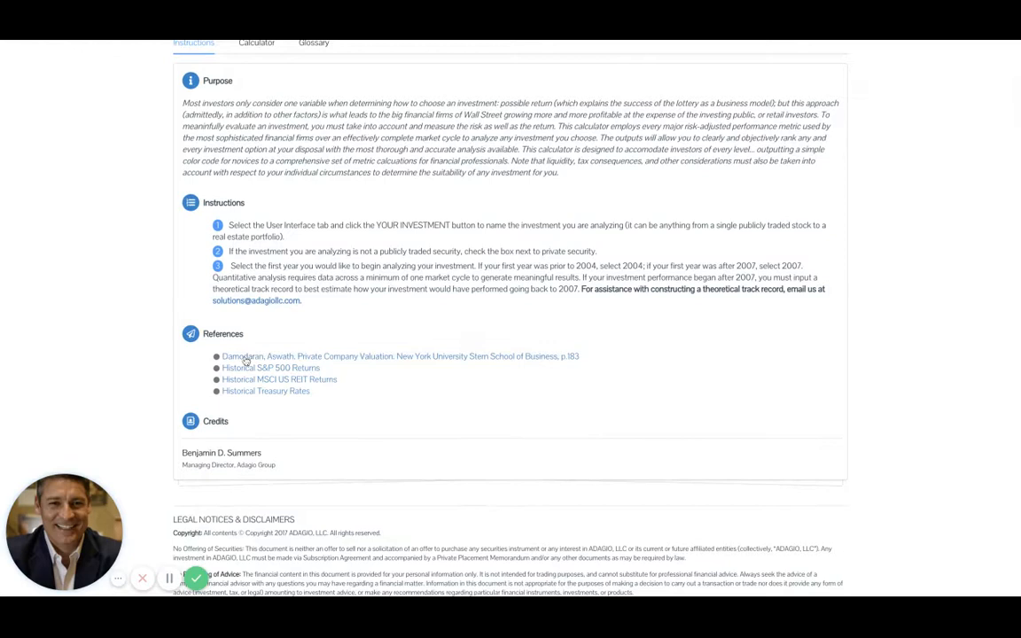
{"action": "mouse_move", "coordinate": [457, 364]}
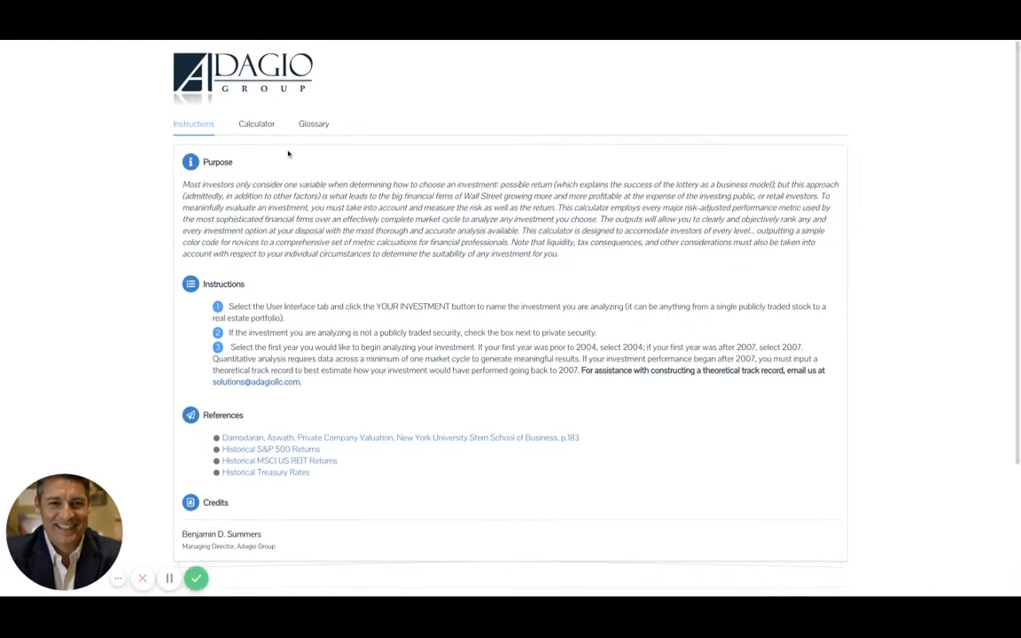
{"action": "left_click", "coordinate": [256, 123]}
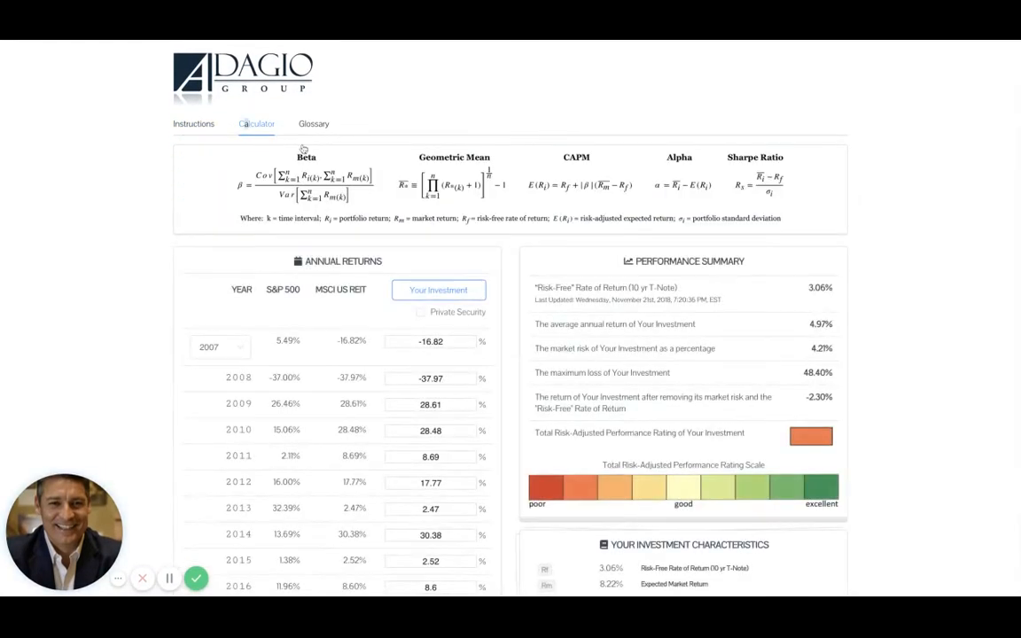
{"action": "scroll", "scroll_direction": "down", "scroll_amount": 3}
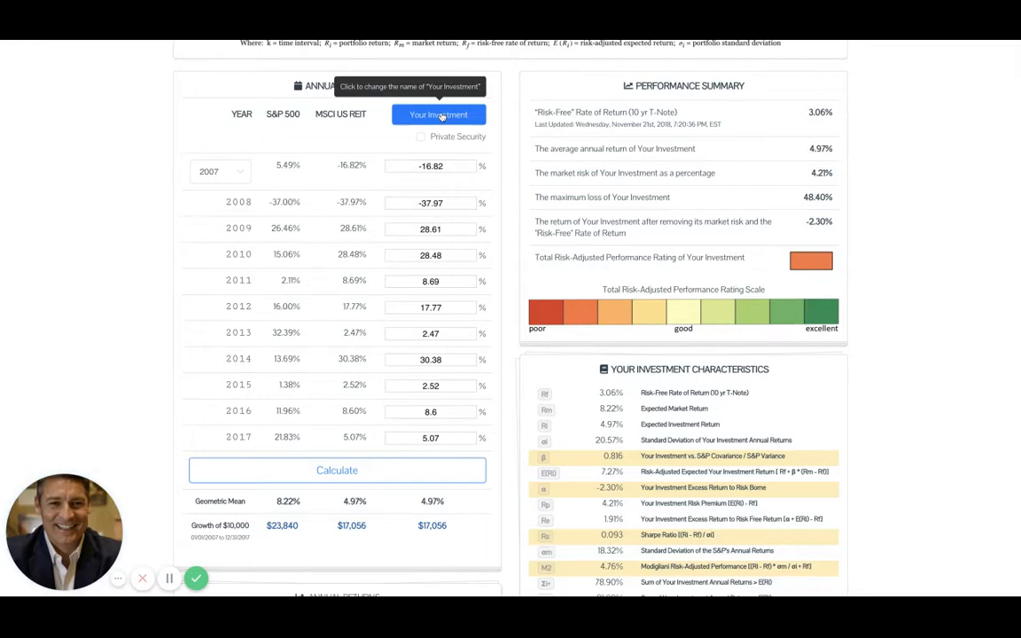
Step: Rename the investment to 'MSCI US REIT' through the Your Investment name dialog
{"action": "left_click", "coordinate": [438, 115]}
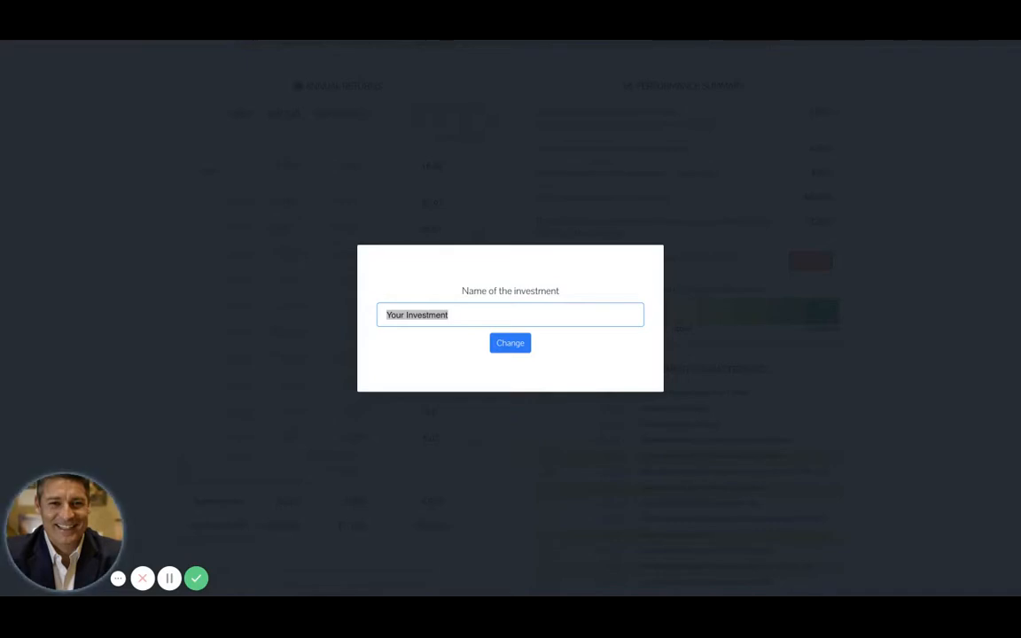
{"action": "type", "text": "MSCI US REIT"}
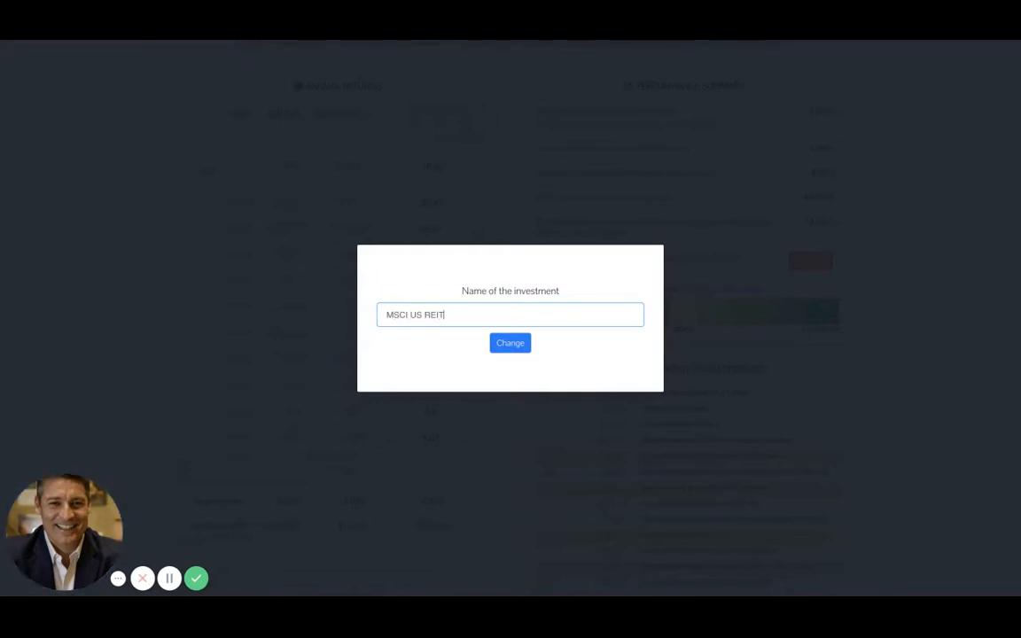
{"action": "left_click", "coordinate": [509, 343]}
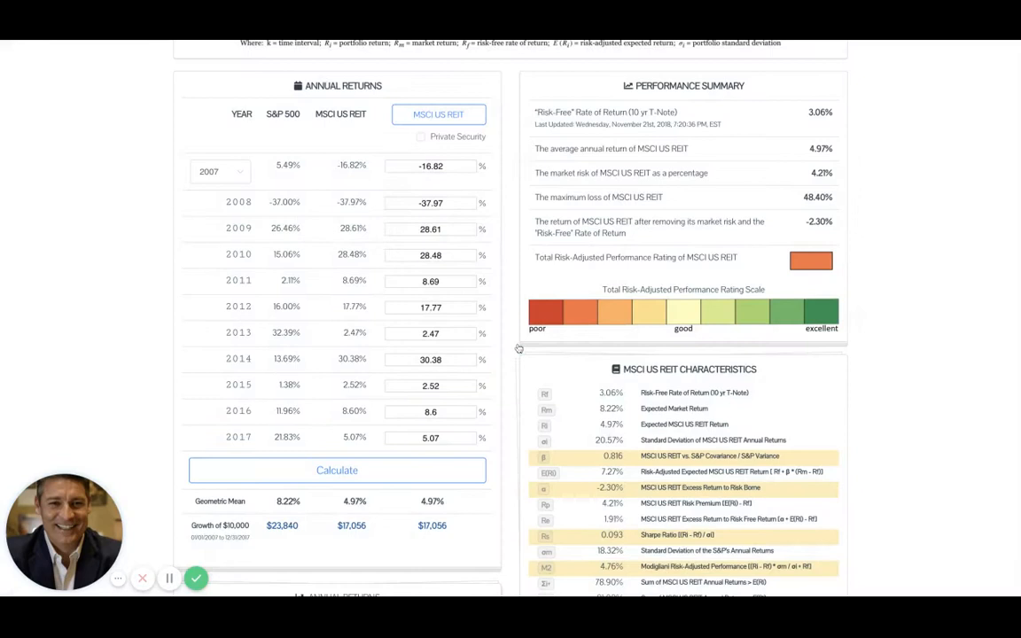
{"action": "mouse_move", "coordinate": [437, 114]}
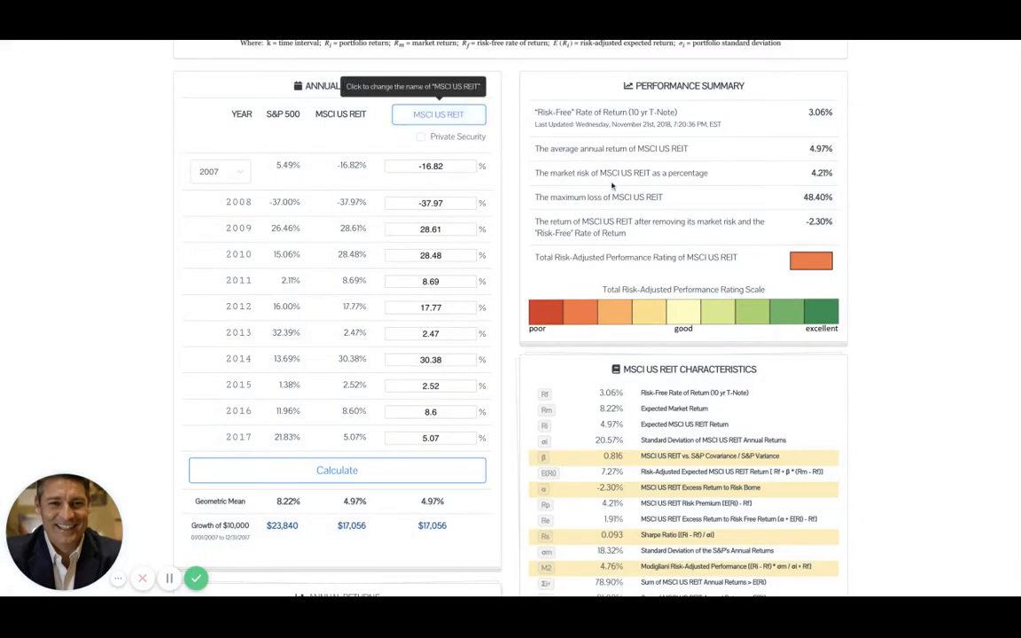
{"action": "mouse_move", "coordinate": [612, 186]}
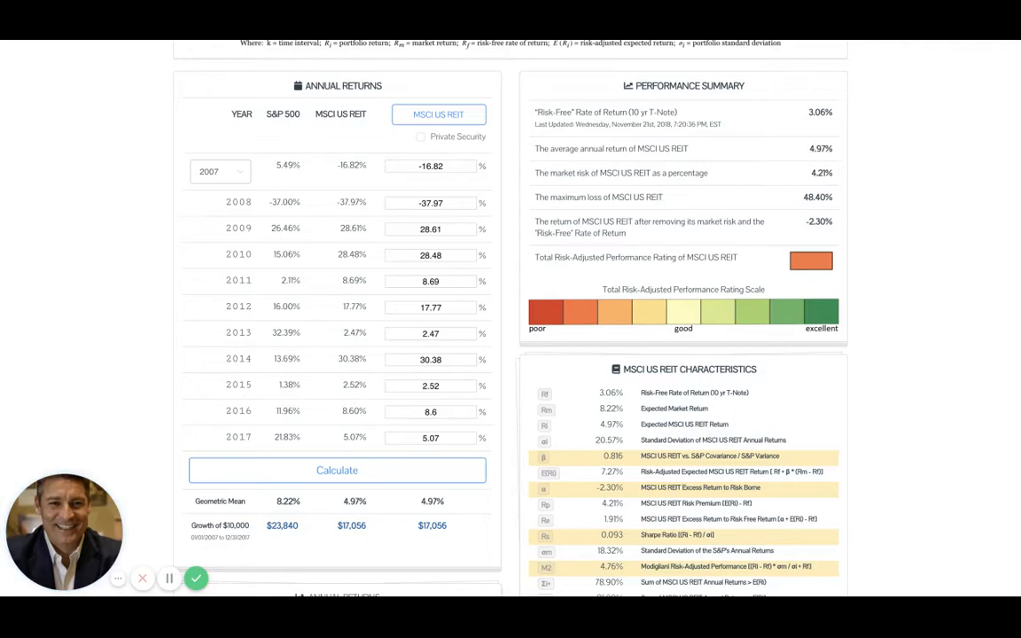
Step: Choose 2004 as the starting year of the returns table
{"action": "left_click", "coordinate": [220, 171]}
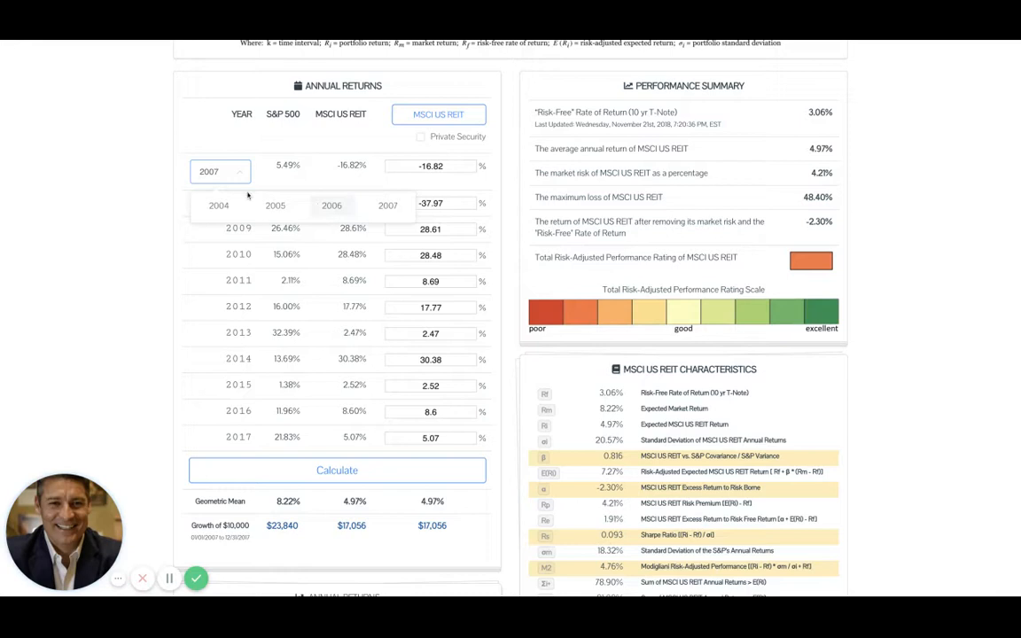
{"action": "left_click", "coordinate": [218, 206]}
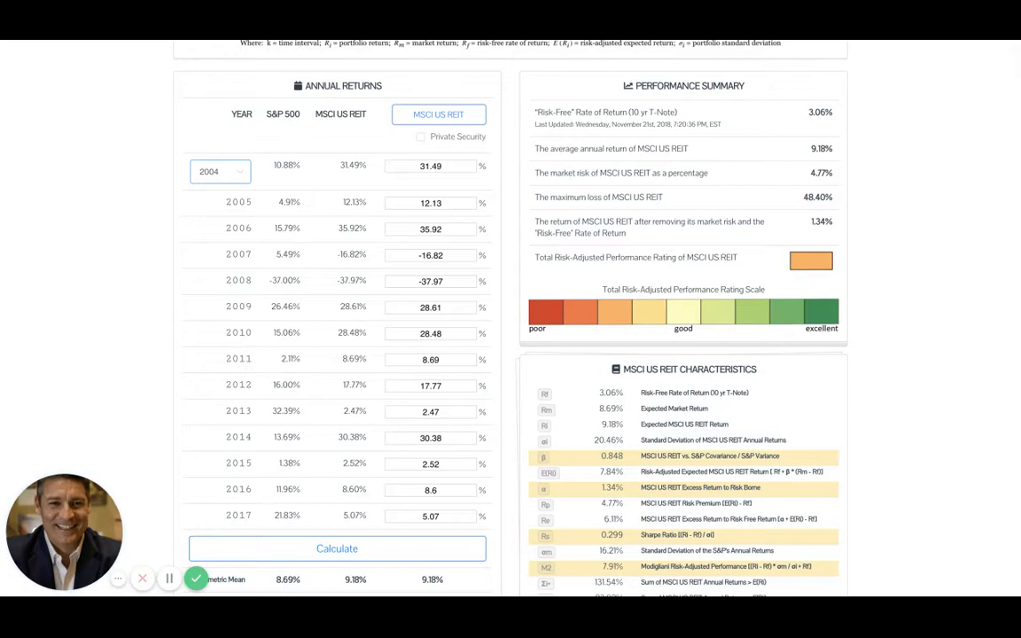
{"action": "mouse_move", "coordinate": [351, 217]}
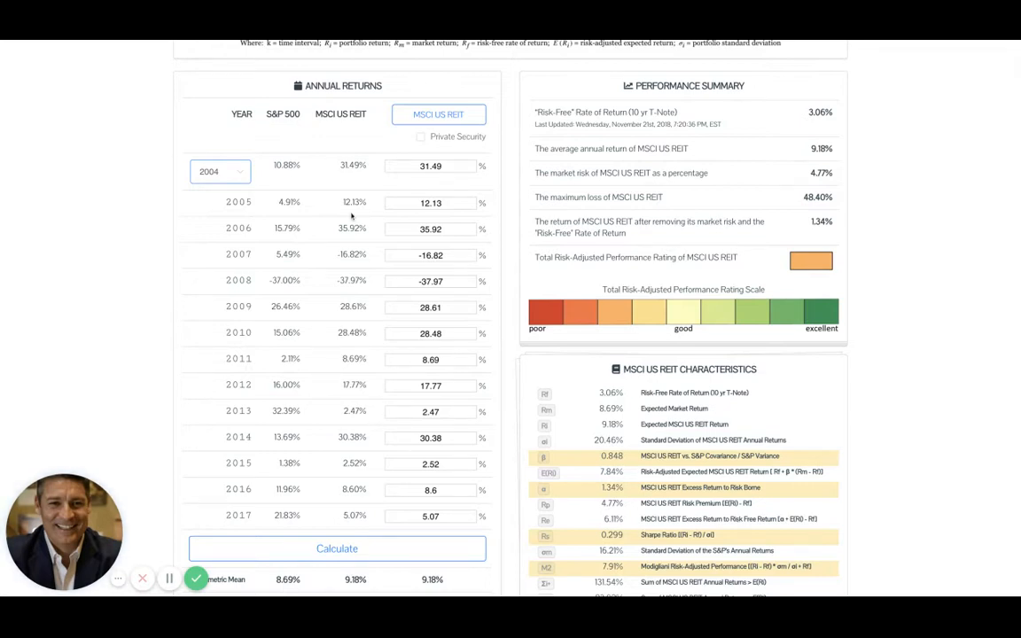
{"action": "scroll", "scroll_direction": "down", "scroll_amount": 3}
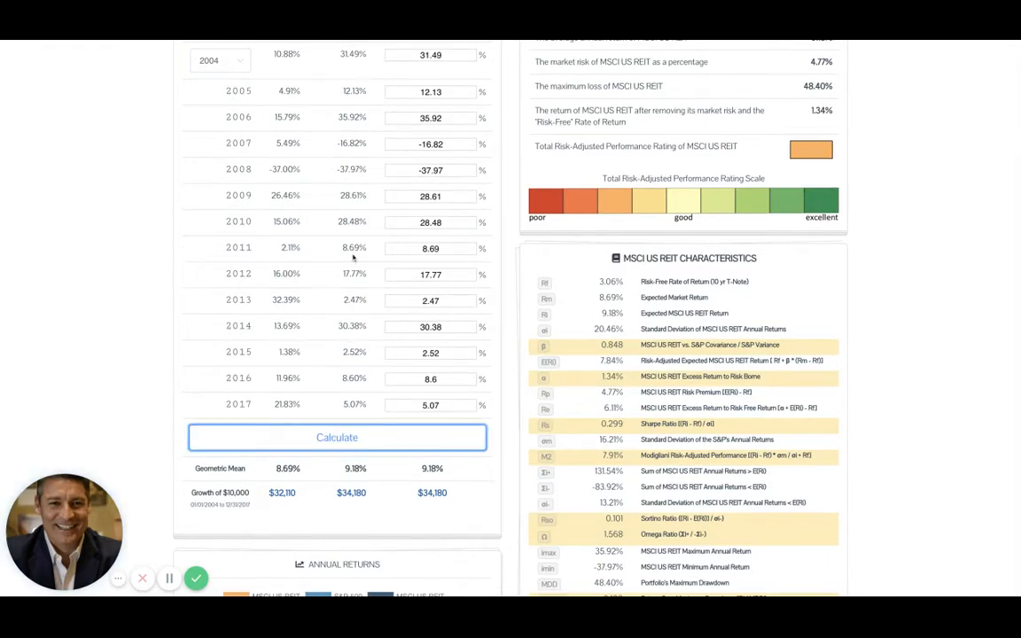
{"action": "mouse_move", "coordinate": [353, 259]}
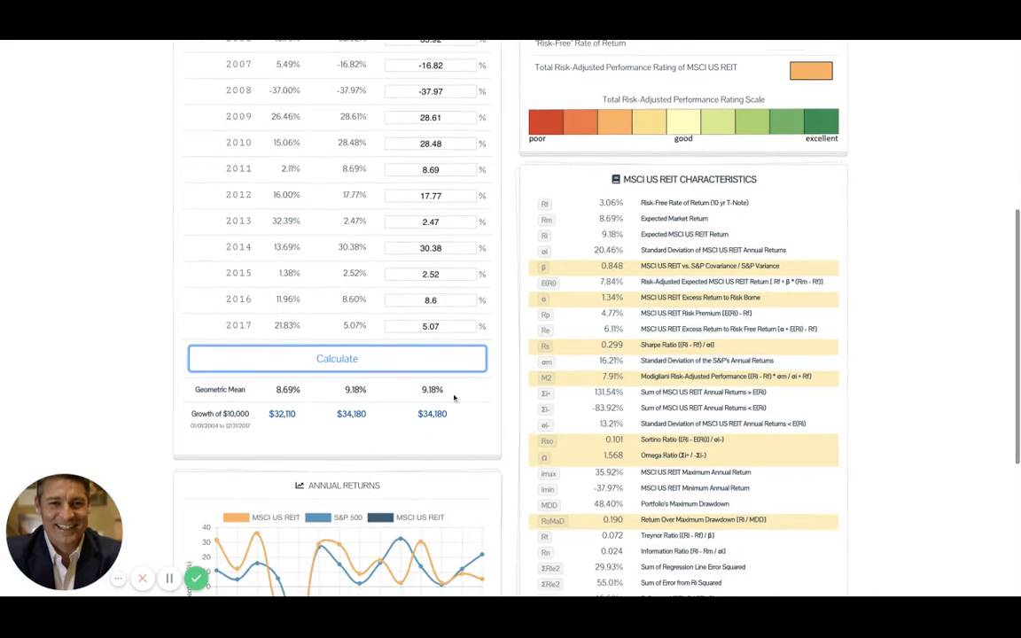
{"action": "mouse_move", "coordinate": [321, 243]}
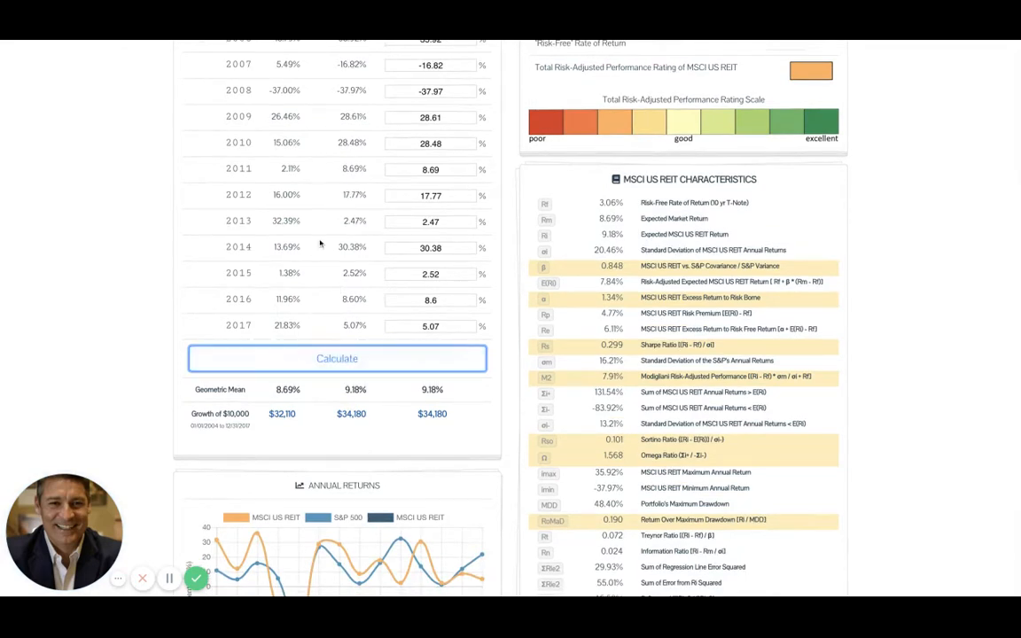
{"action": "mouse_move", "coordinate": [373, 410]}
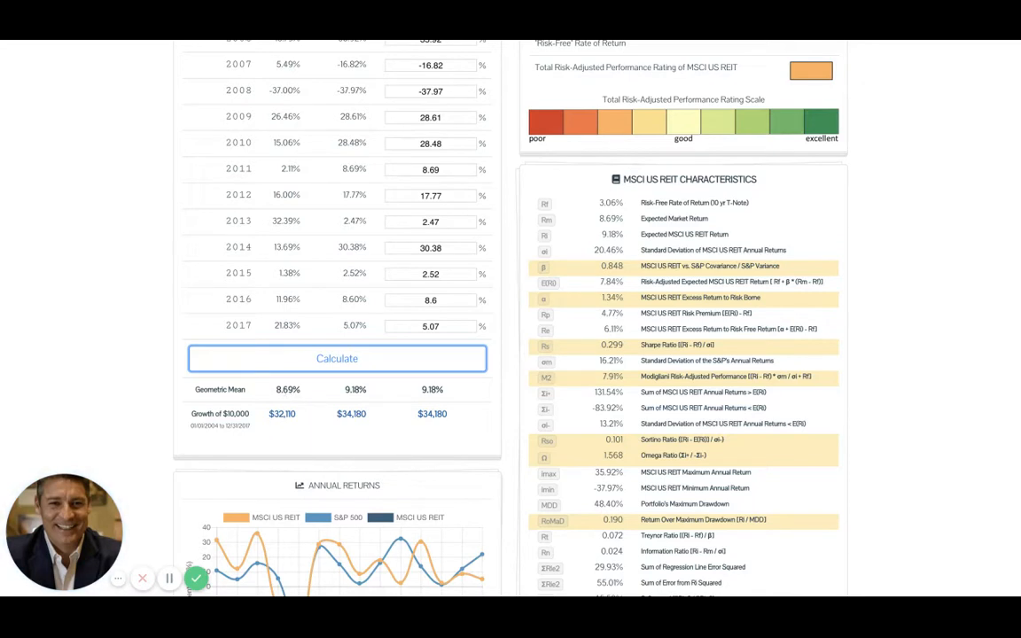
{"action": "scroll", "scroll_direction": "down", "scroll_amount": 3}
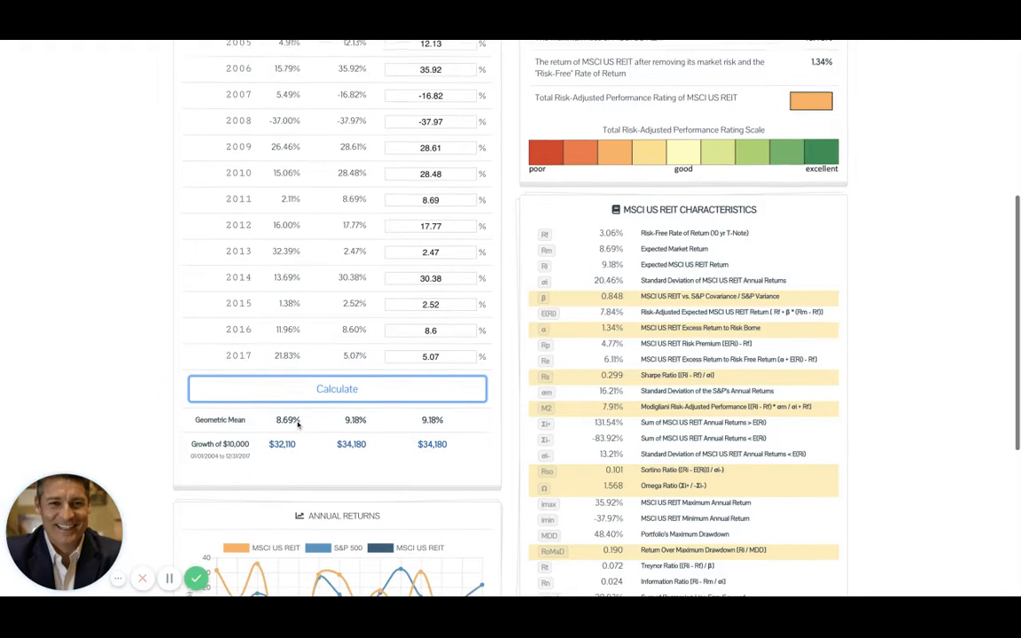
{"action": "scroll", "scroll_direction": "down", "scroll_amount": 3}
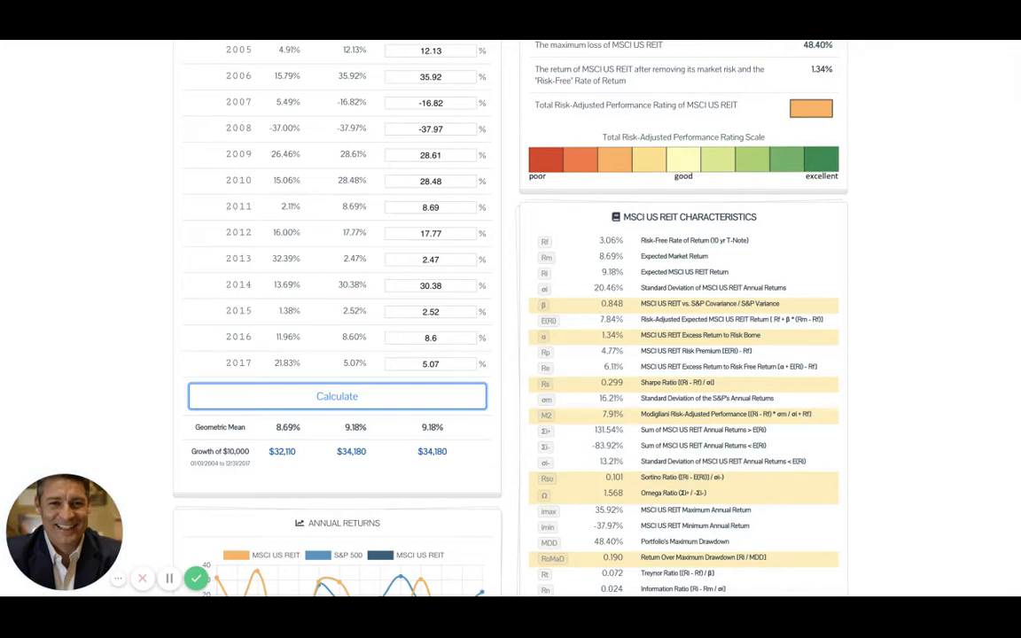
{"action": "scroll", "scroll_direction": "down", "scroll_amount": 3}
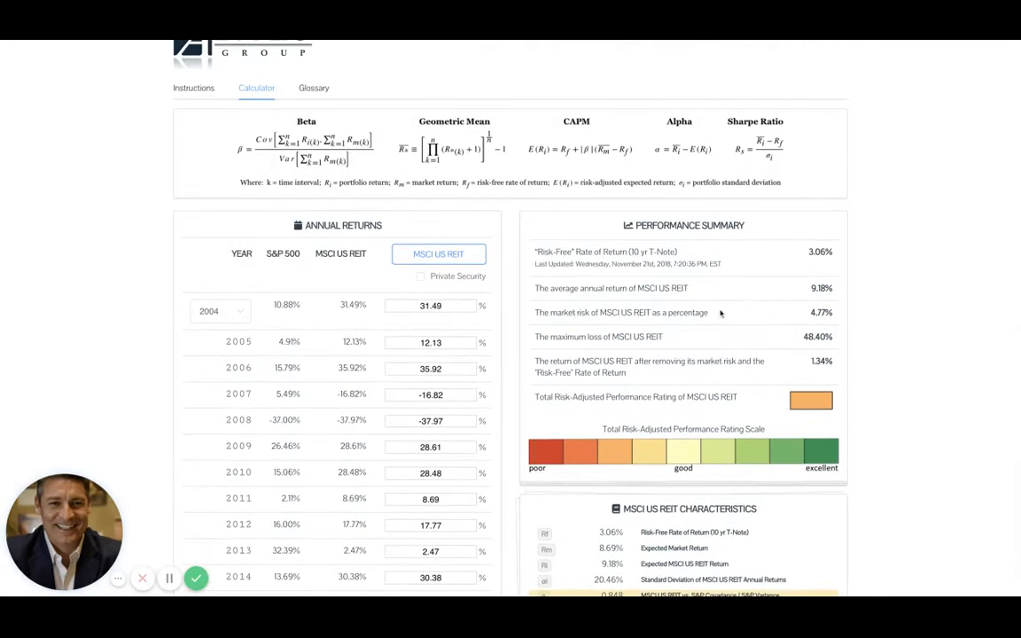
{"action": "scroll", "scroll_direction": "down", "scroll_amount": 3}
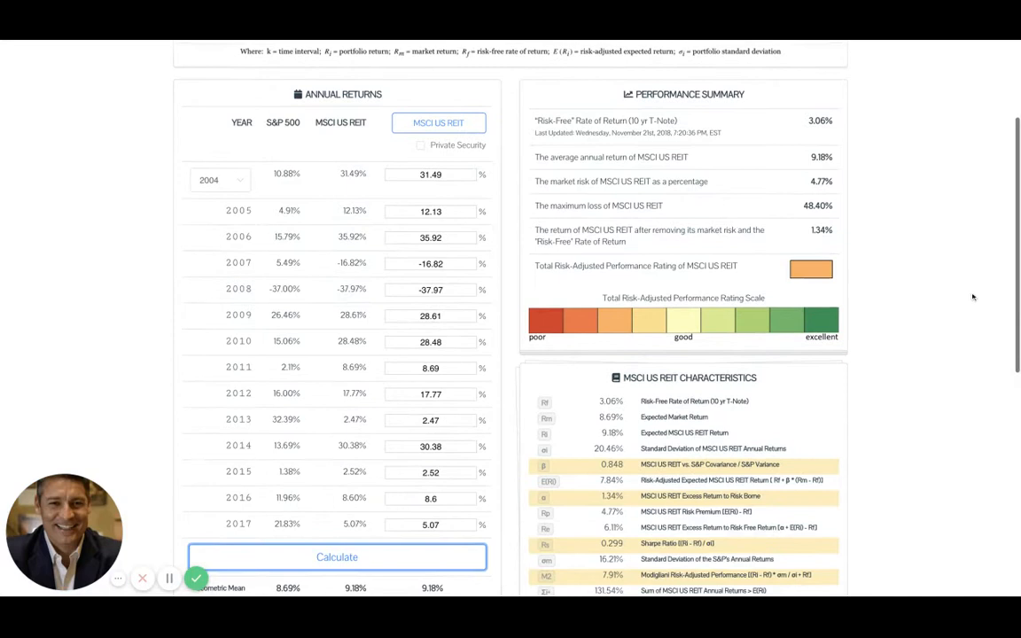
{"action": "mouse_move", "coordinate": [972, 224]}
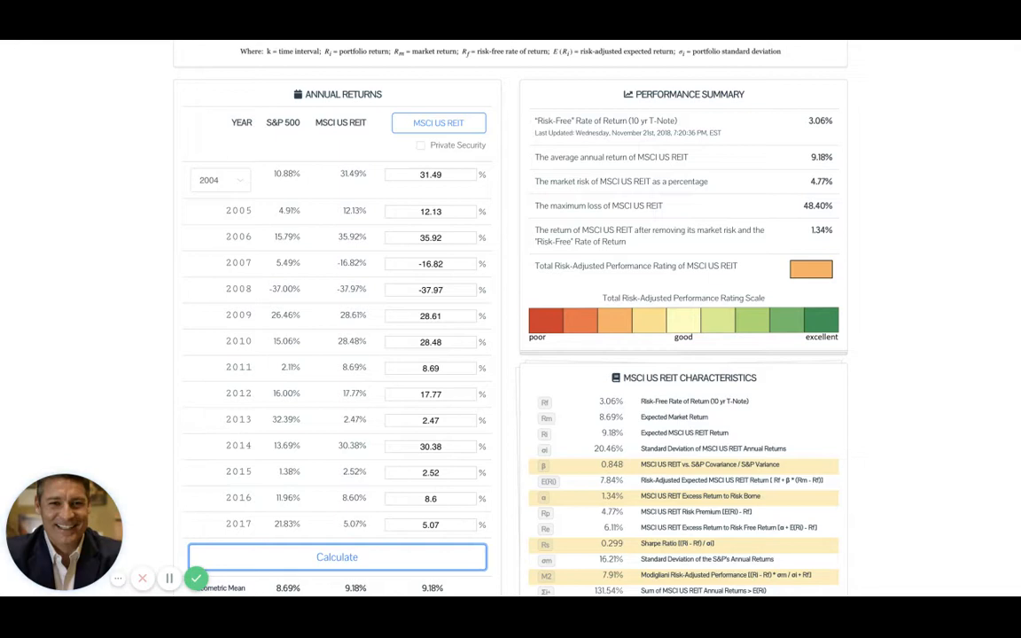
{"action": "mouse_move", "coordinate": [728, 133]}
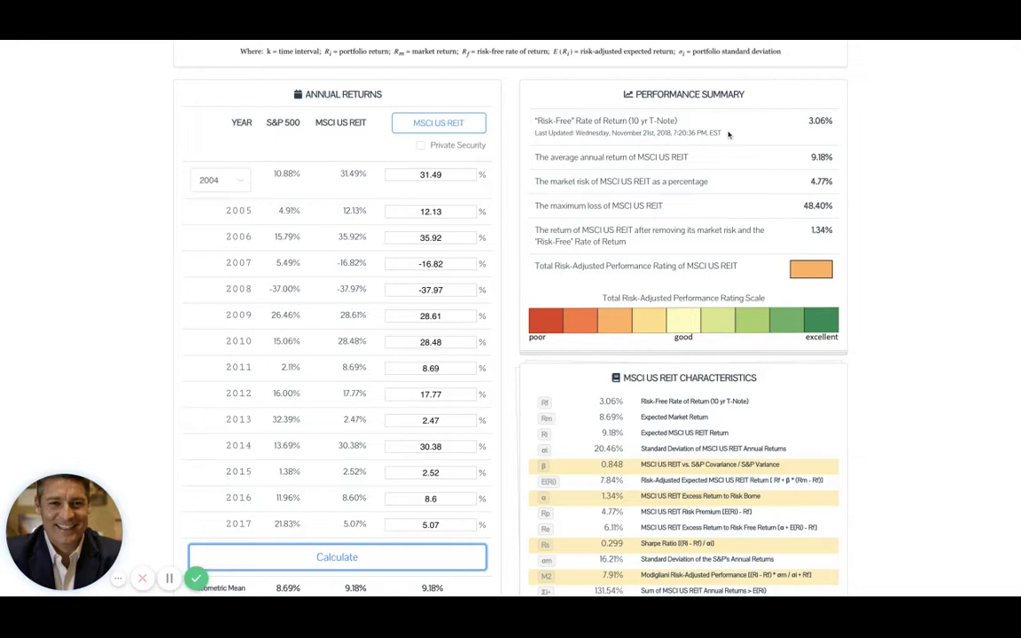
{"action": "mouse_move", "coordinate": [640, 144]}
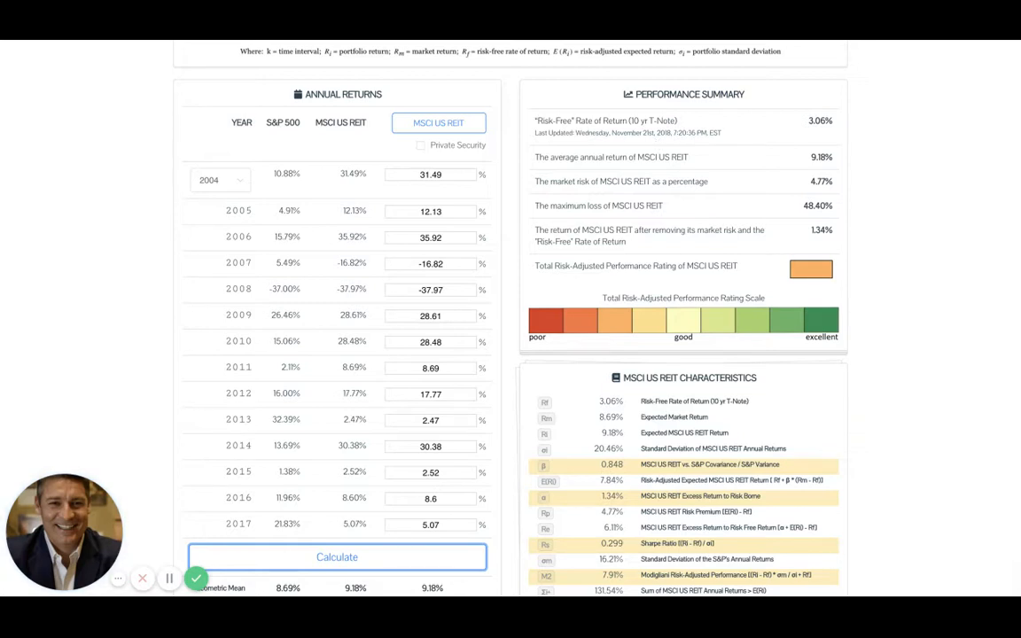
{"action": "mouse_move", "coordinate": [709, 167]}
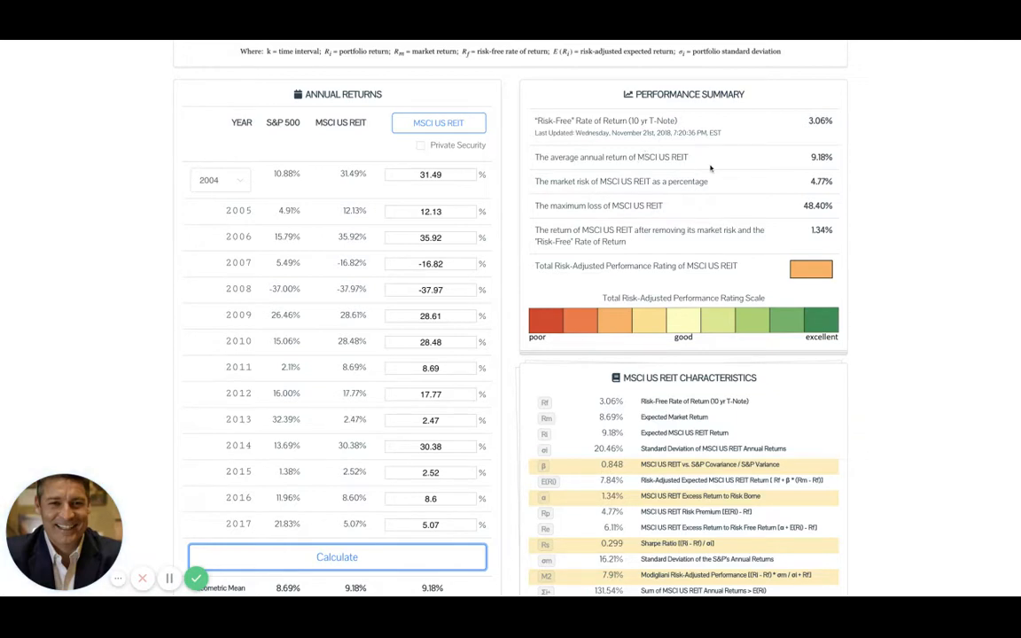
{"action": "mouse_move", "coordinate": [795, 168]}
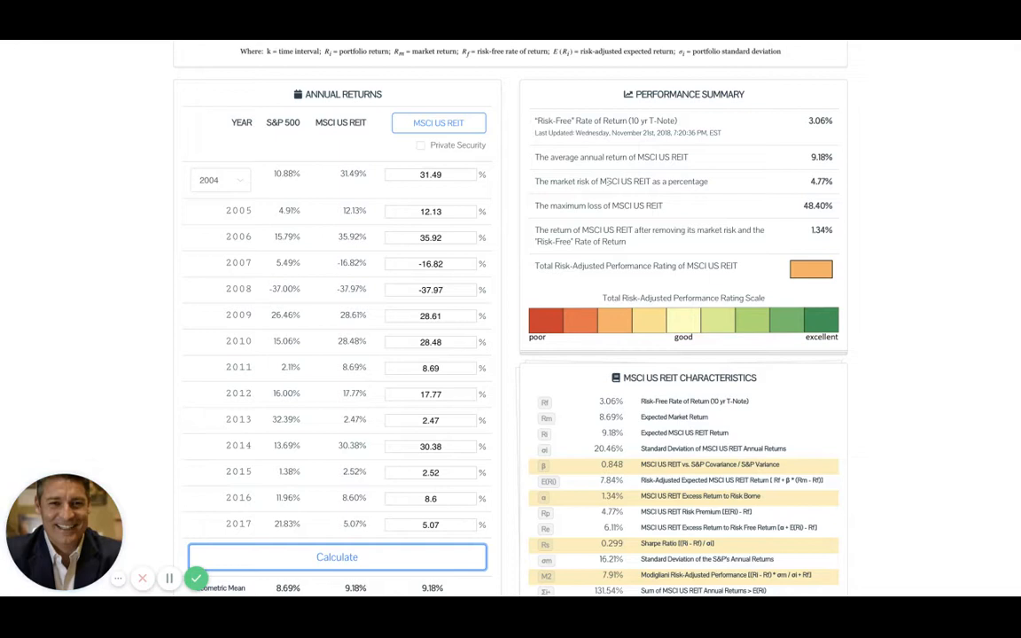
{"action": "mouse_move", "coordinate": [704, 168]}
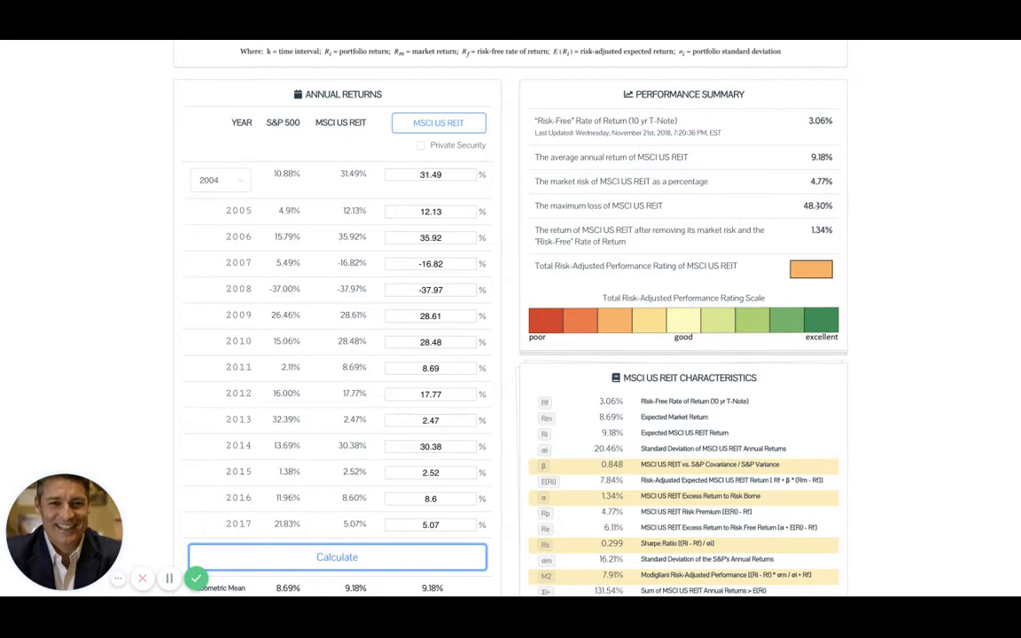
{"action": "mouse_move", "coordinate": [742, 204]}
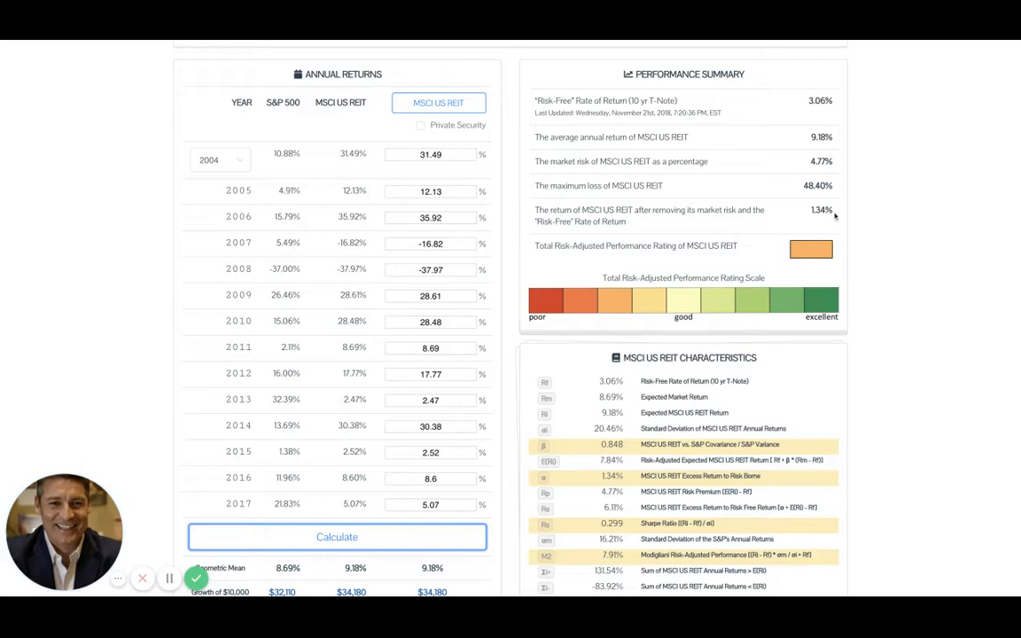
{"action": "mouse_move", "coordinate": [913, 295]}
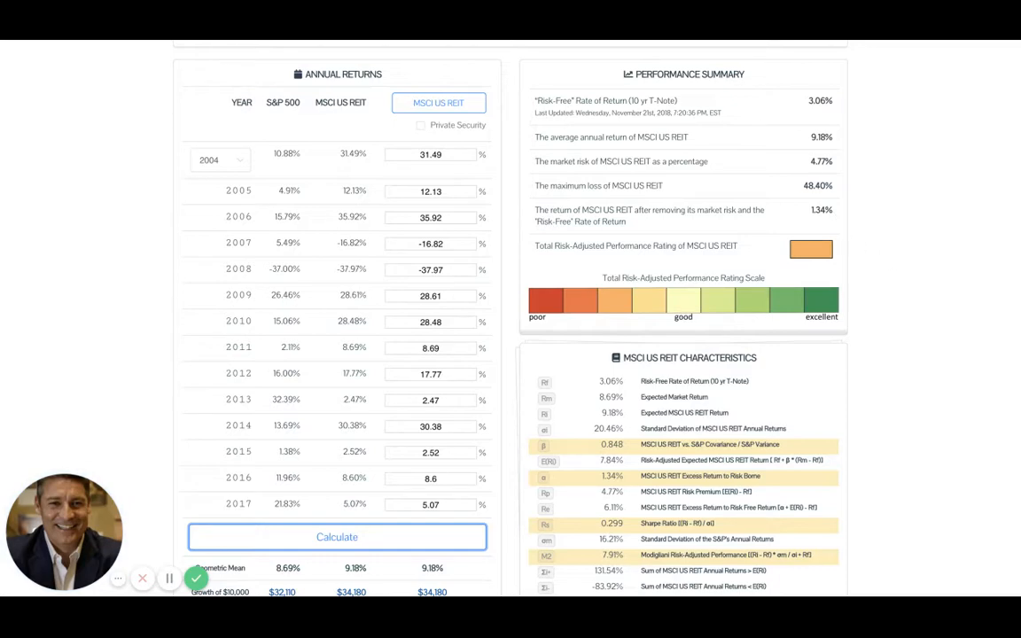
{"action": "scroll", "scroll_direction": "down", "scroll_amount": 3}
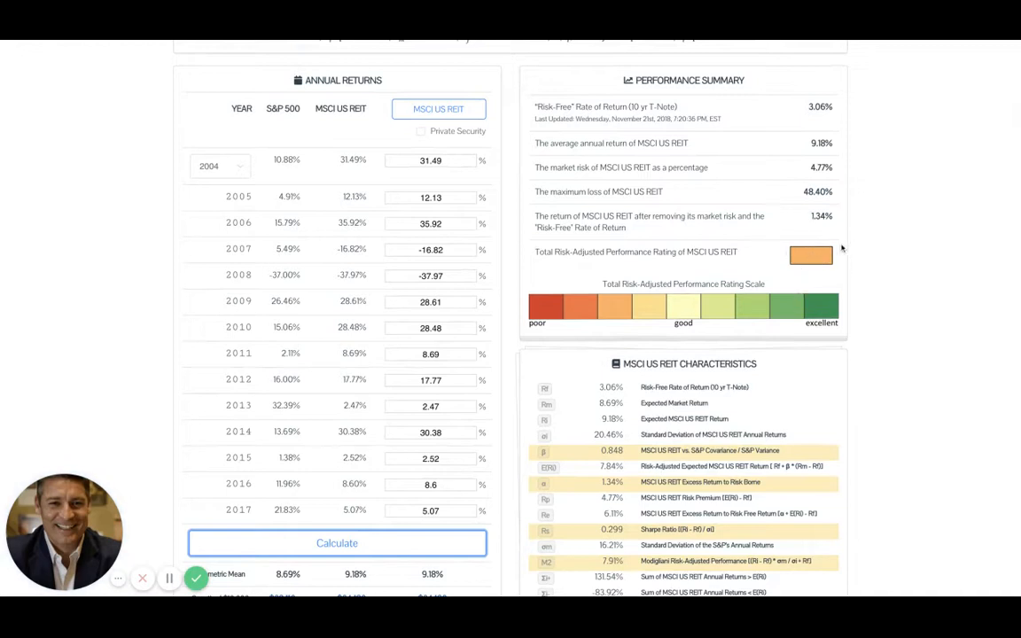
{"action": "mouse_move", "coordinate": [657, 299]}
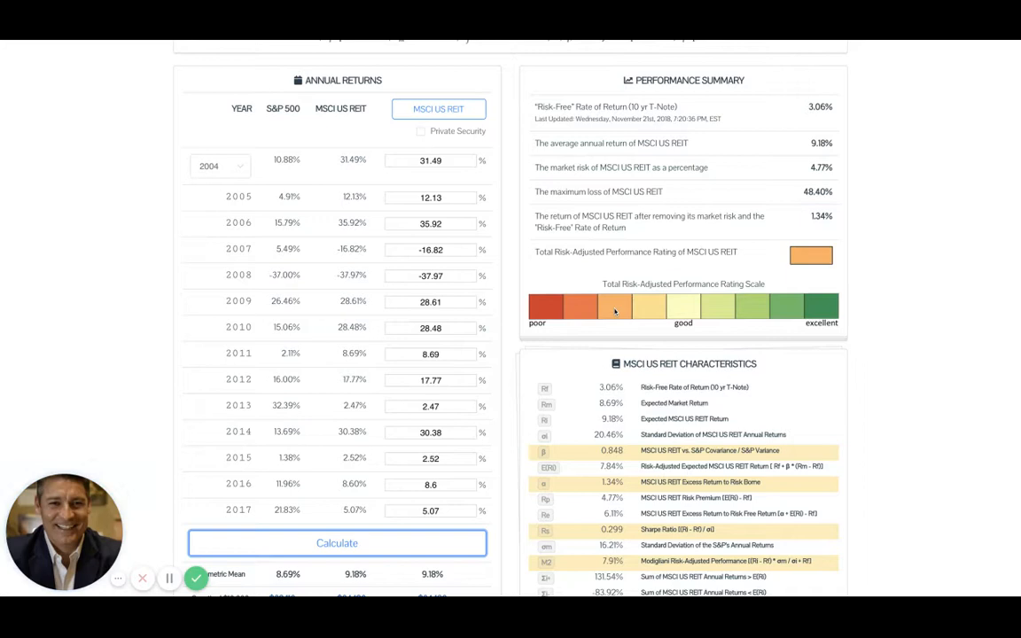
{"action": "mouse_move", "coordinate": [614, 312]}
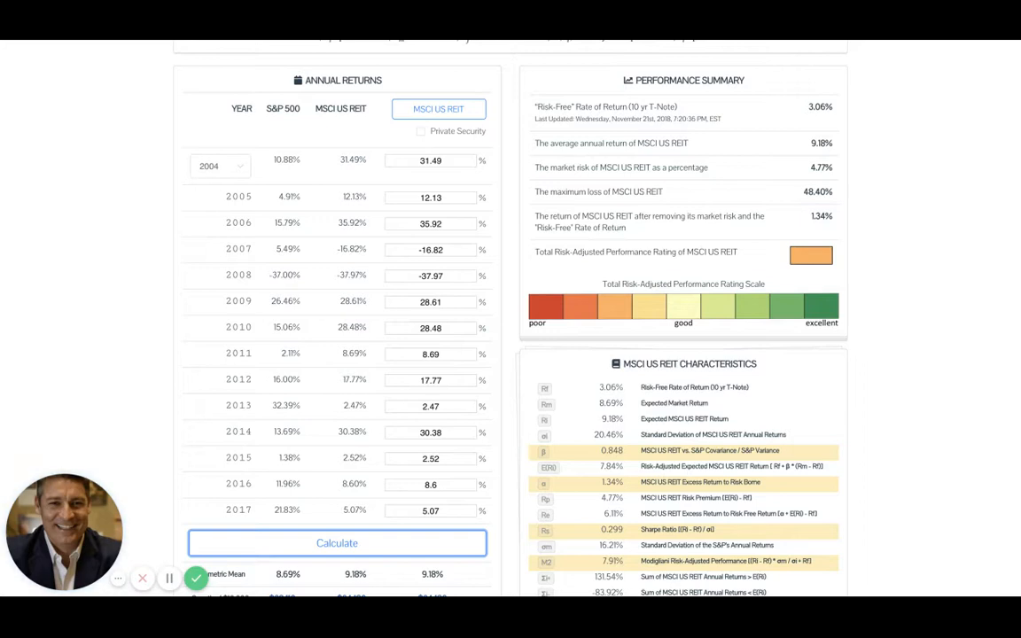
{"action": "mouse_move", "coordinate": [917, 319]}
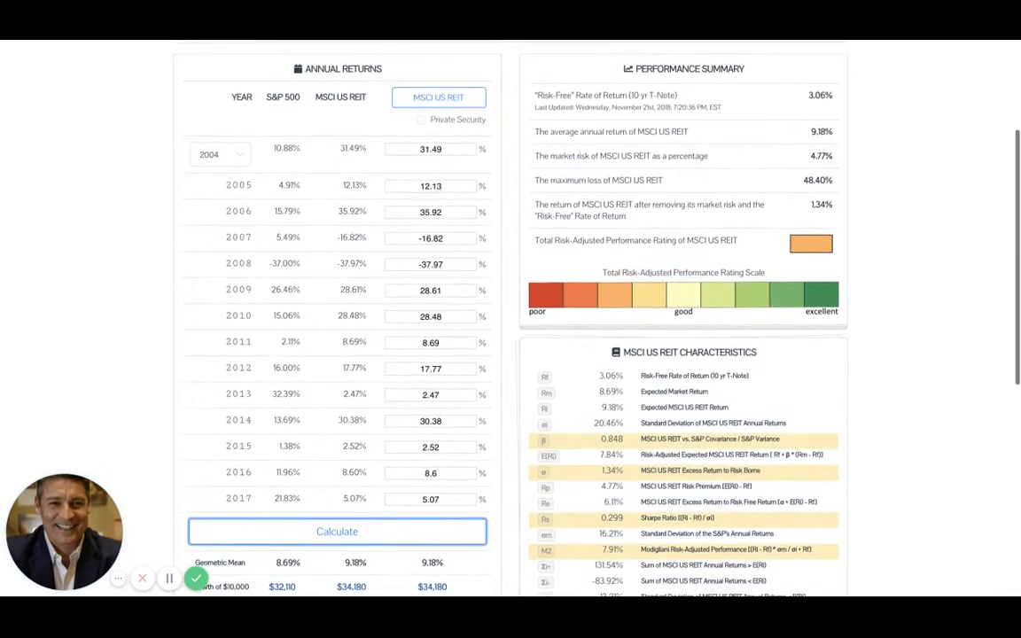
{"action": "scroll", "scroll_direction": "down", "scroll_amount": 3}
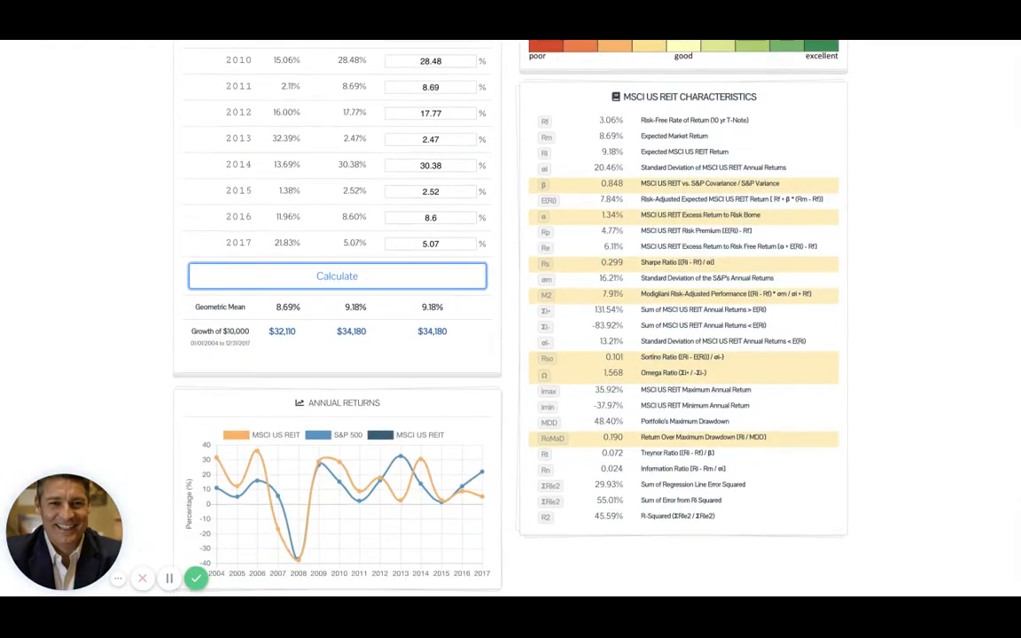
{"action": "scroll", "scroll_direction": "down", "scroll_amount": 3}
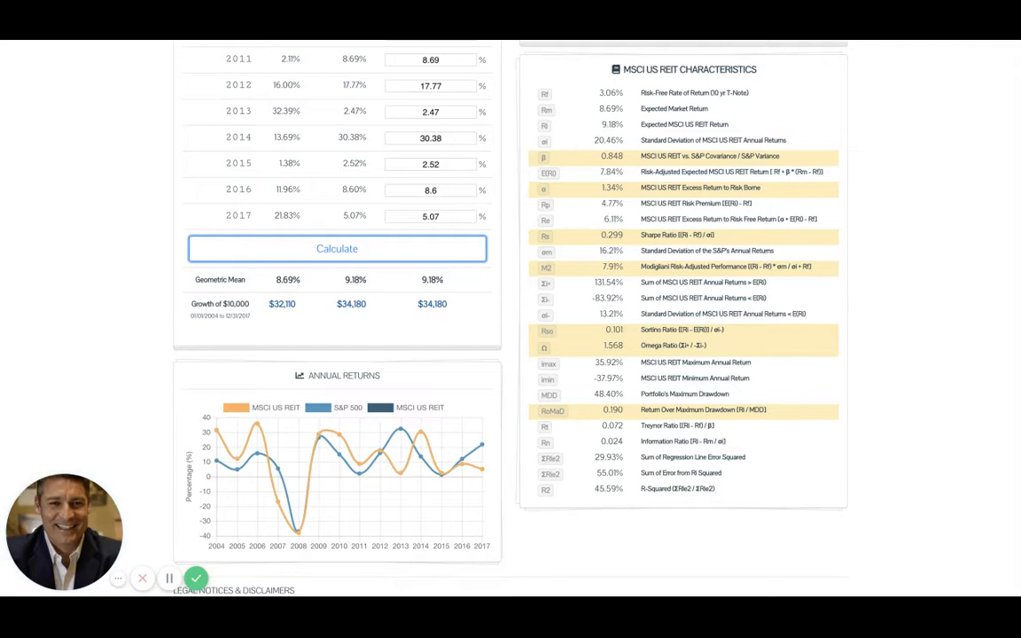
{"action": "mouse_move", "coordinate": [796, 189]}
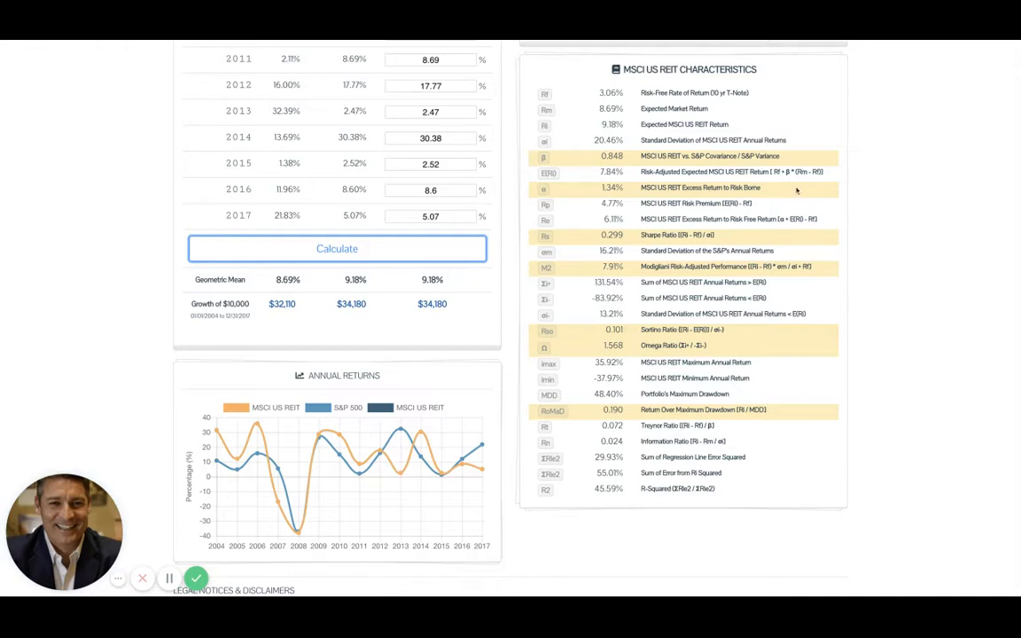
{"action": "mouse_move", "coordinate": [636, 93]}
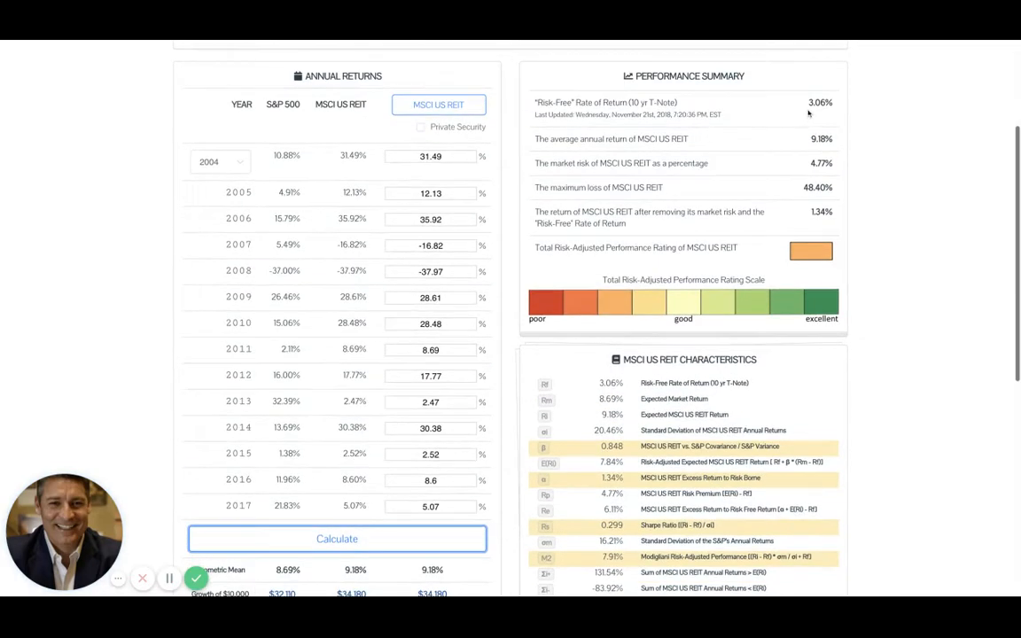
{"action": "scroll", "scroll_direction": "down", "scroll_amount": 3}
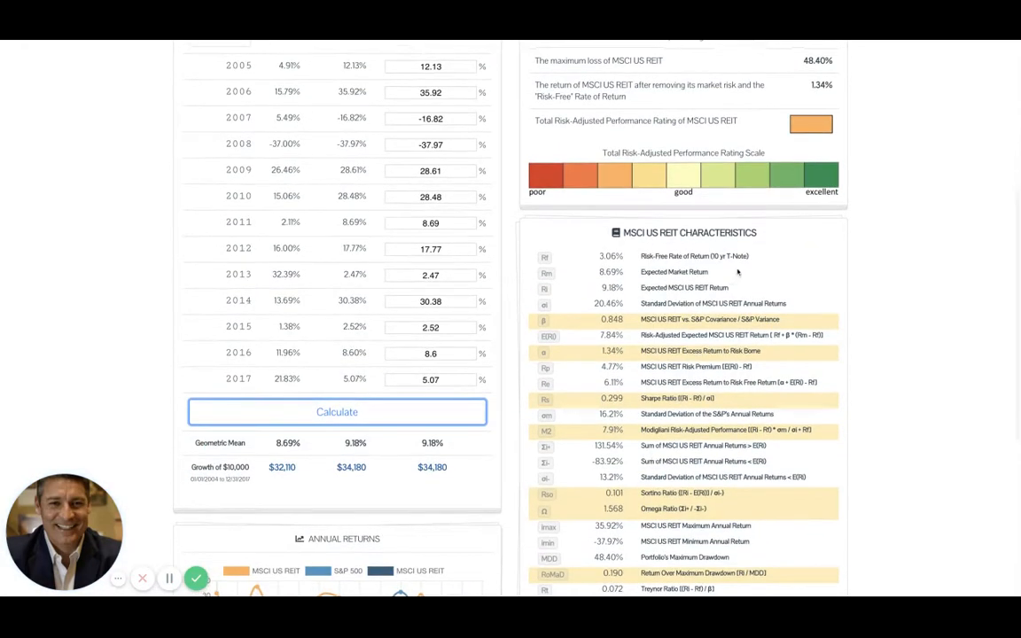
{"action": "scroll", "scroll_direction": "down", "scroll_amount": 3}
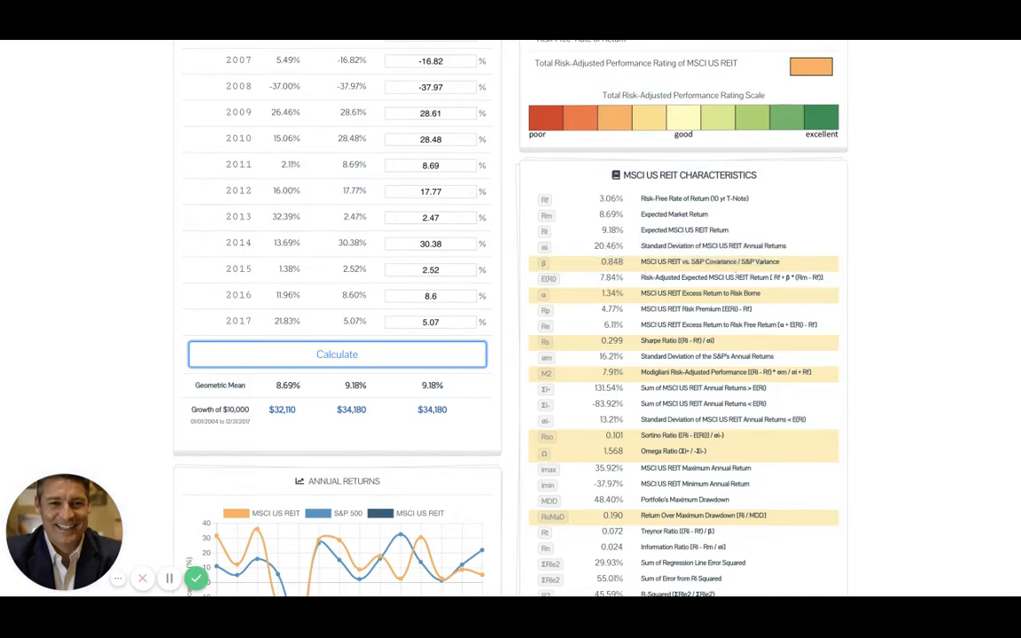
{"action": "scroll", "scroll_direction": "down", "scroll_amount": 3}
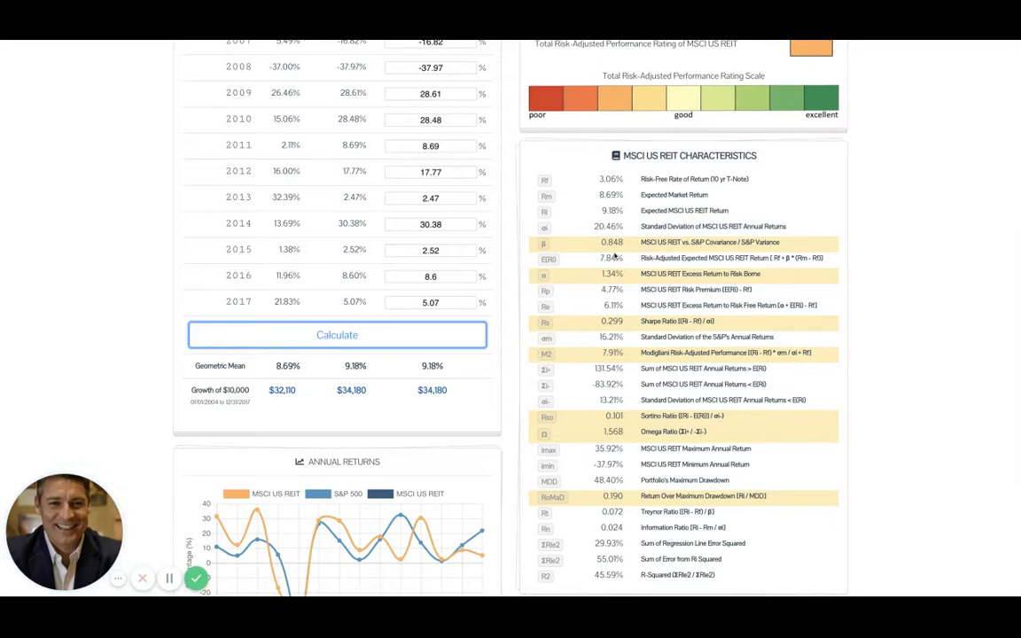
{"action": "mouse_move", "coordinate": [803, 343]}
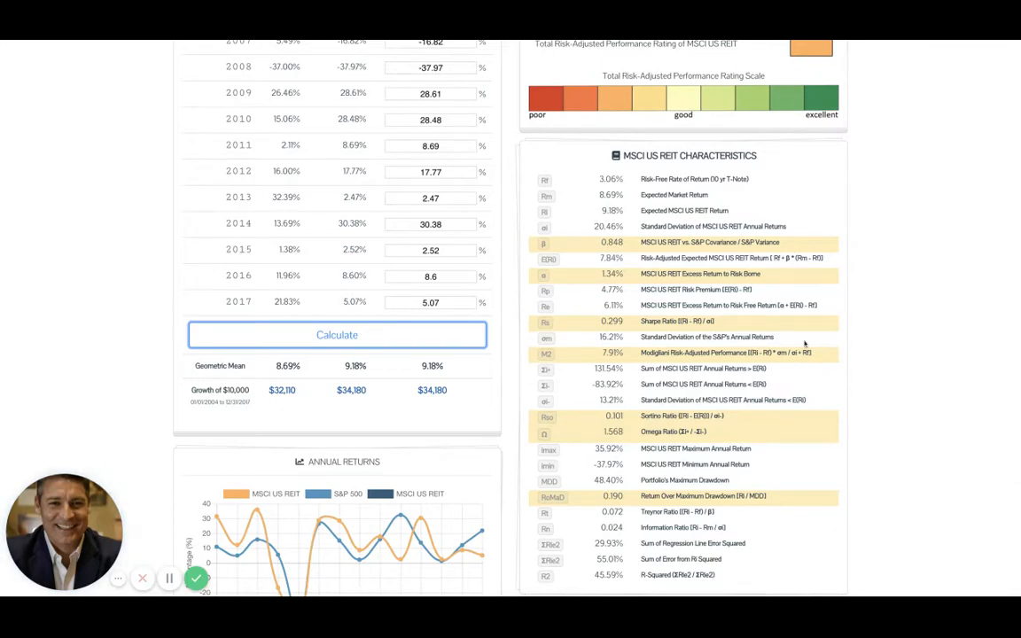
{"action": "scroll", "scroll_direction": "down", "scroll_amount": 3}
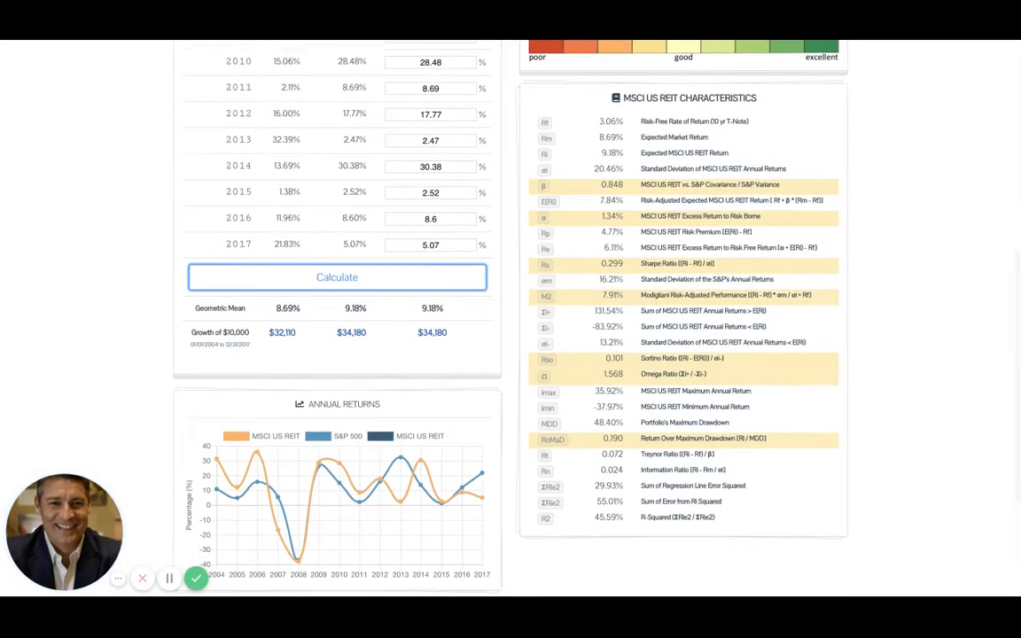
{"action": "scroll", "scroll_direction": "down", "scroll_amount": 3}
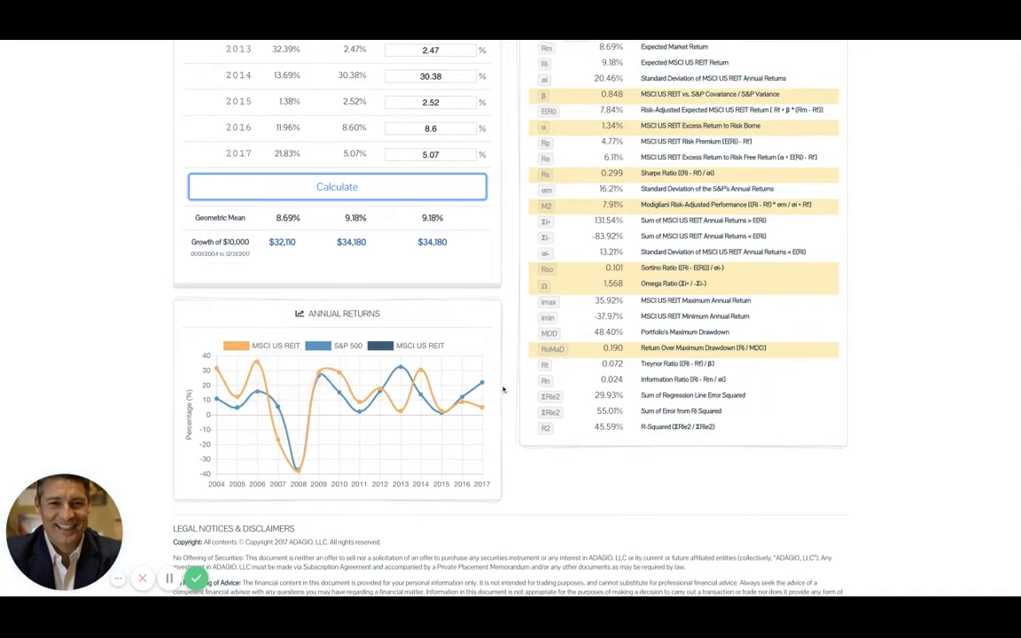
{"action": "mouse_move", "coordinate": [396, 358]}
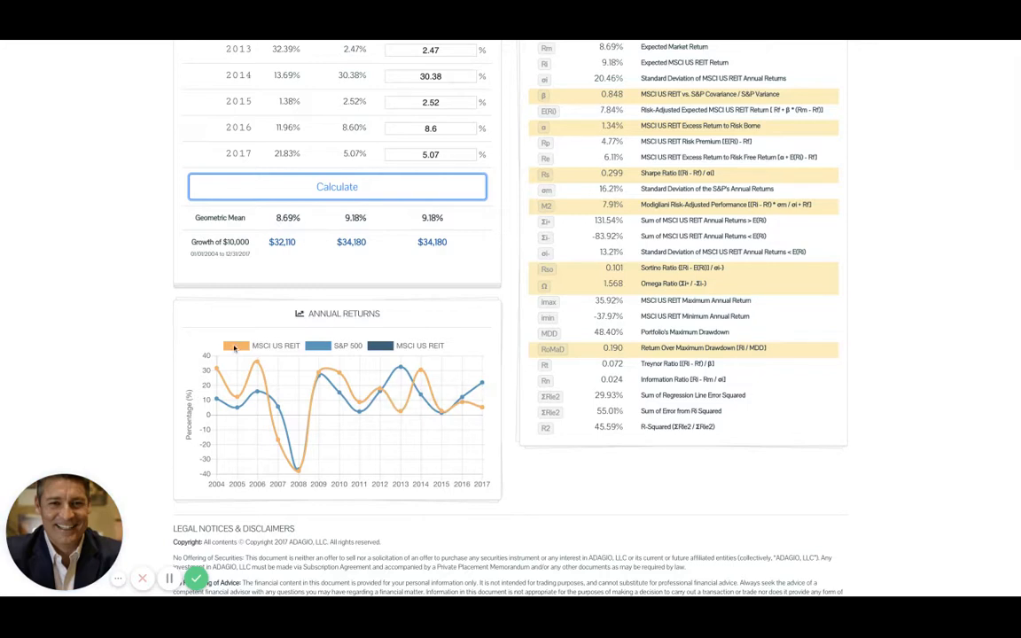
{"action": "mouse_move", "coordinate": [237, 348]}
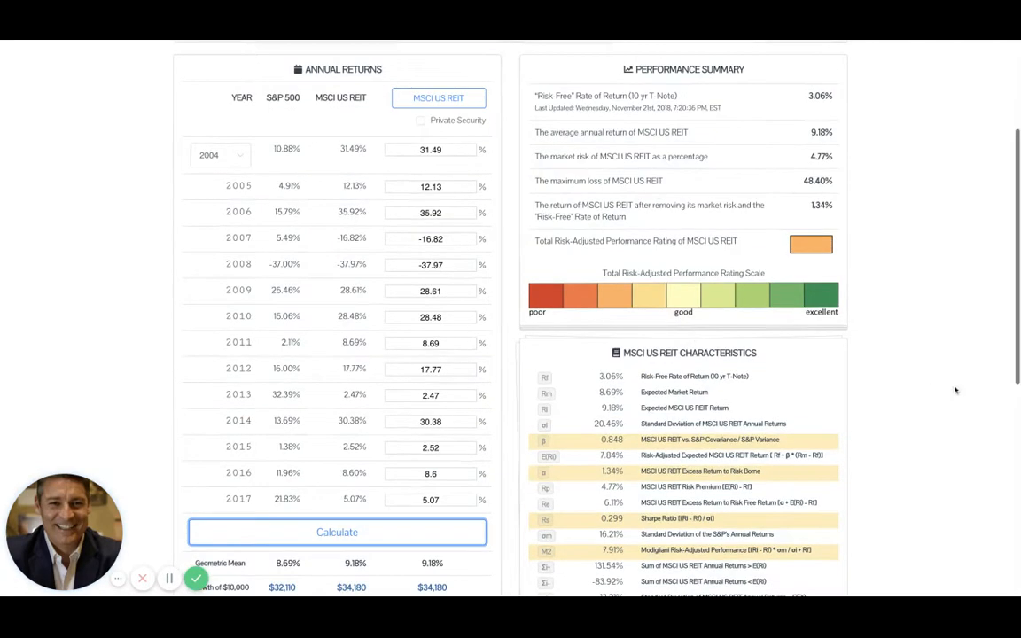
{"action": "scroll", "scroll_direction": "down", "scroll_amount": 3}
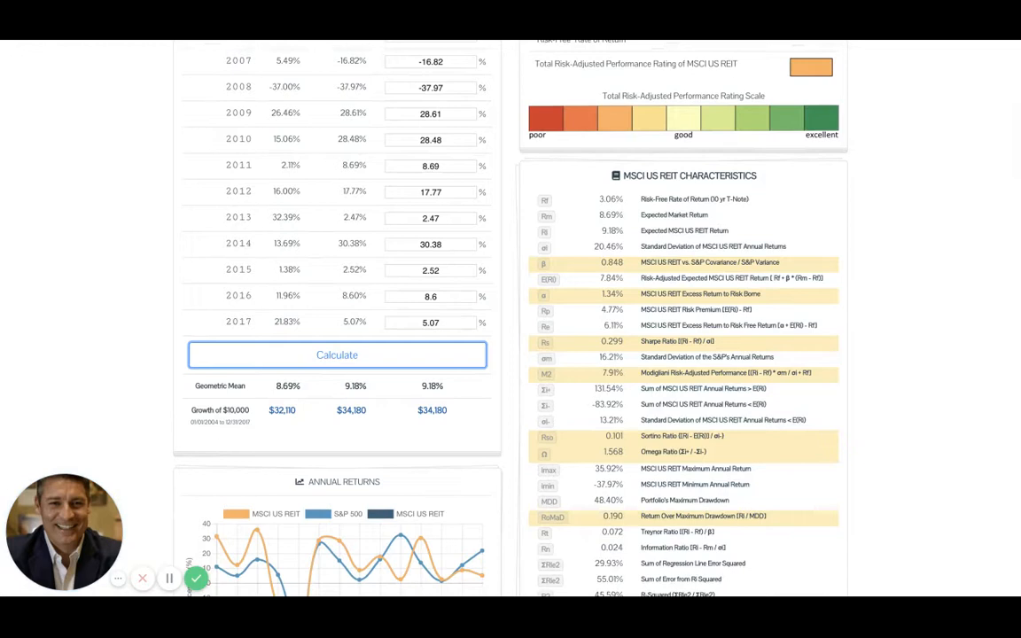
{"action": "scroll", "scroll_direction": "down", "scroll_amount": 3}
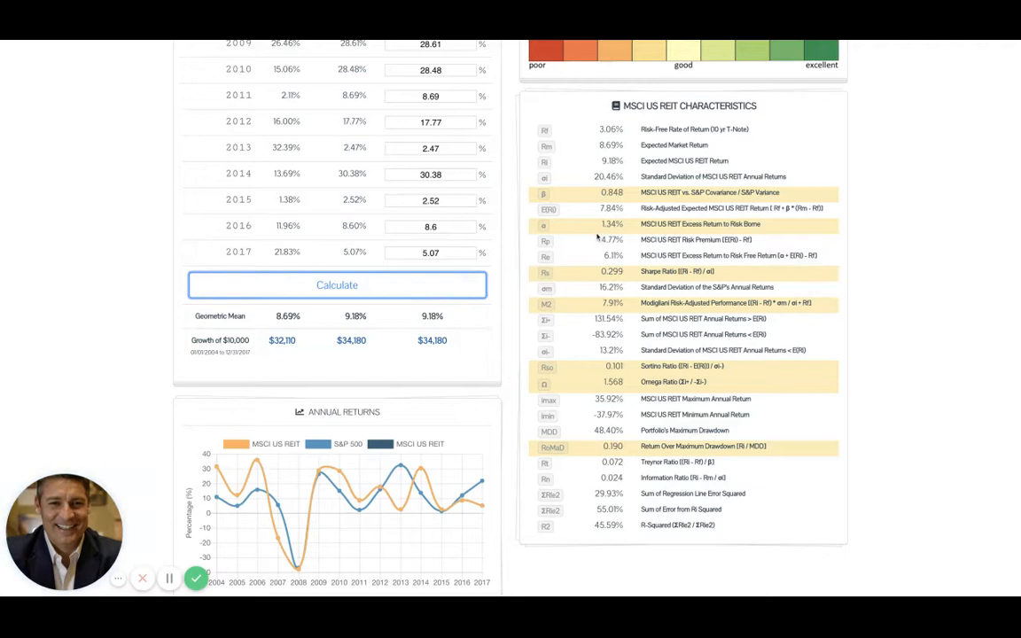
{"action": "mouse_move", "coordinate": [596, 238]}
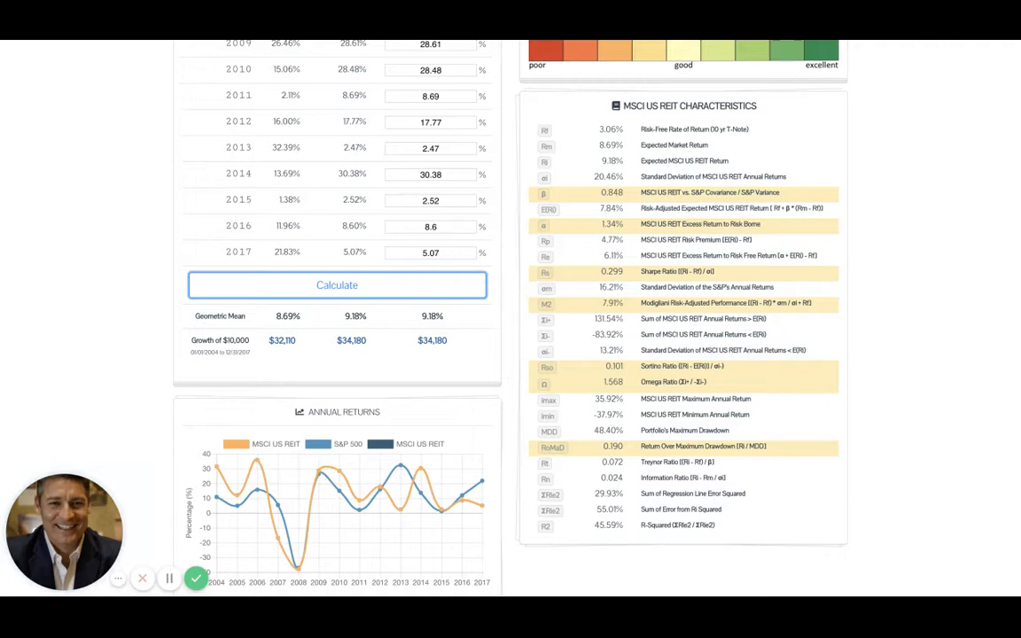
{"action": "scroll", "scroll_direction": "down", "scroll_amount": 3}
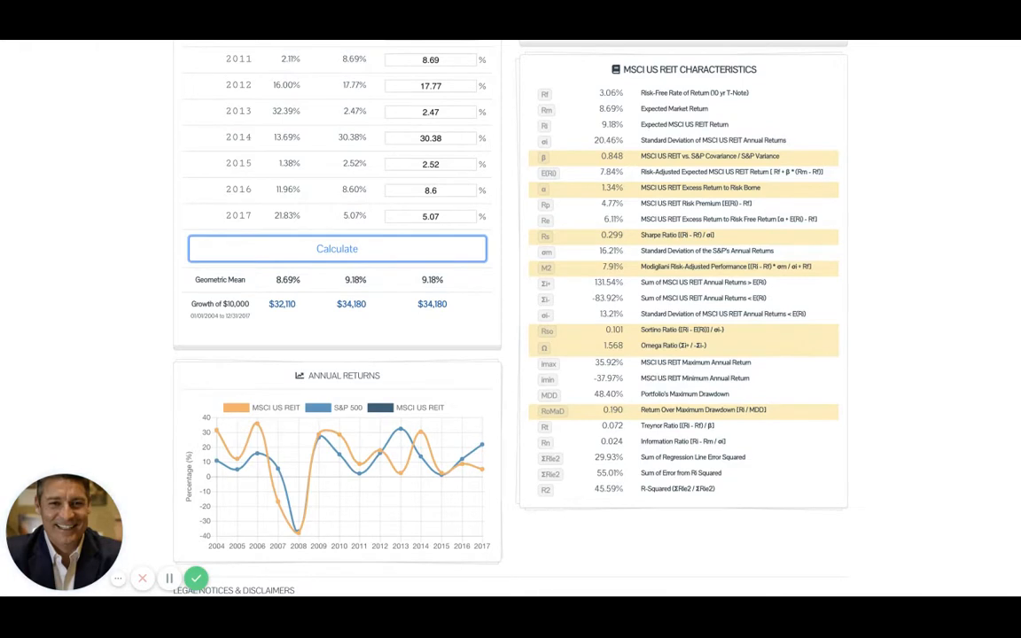
{"action": "scroll", "scroll_direction": "down", "scroll_amount": 3}
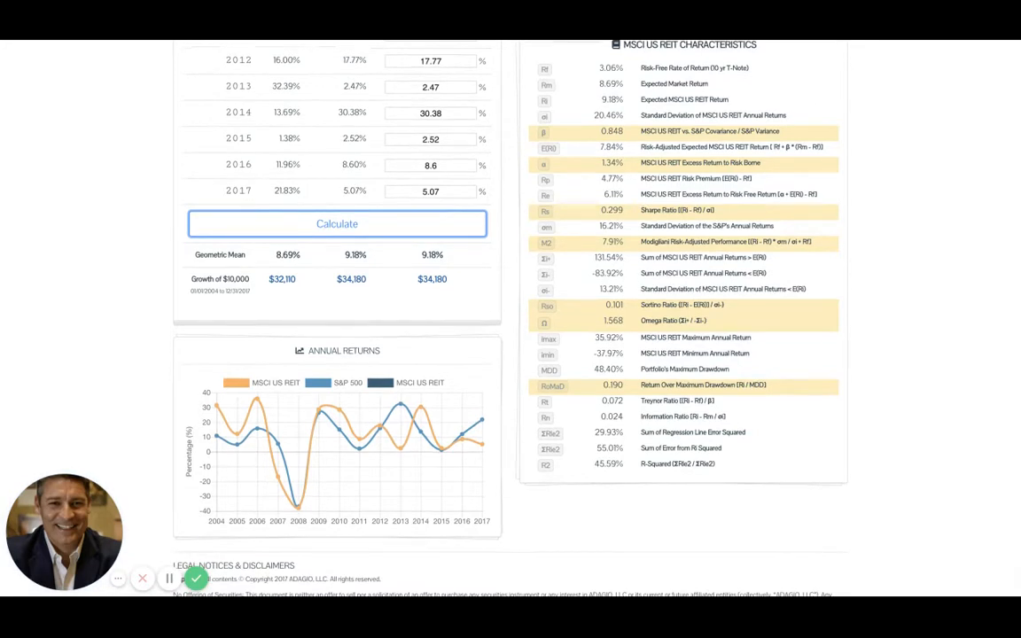
{"action": "mouse_move", "coordinate": [674, 192]}
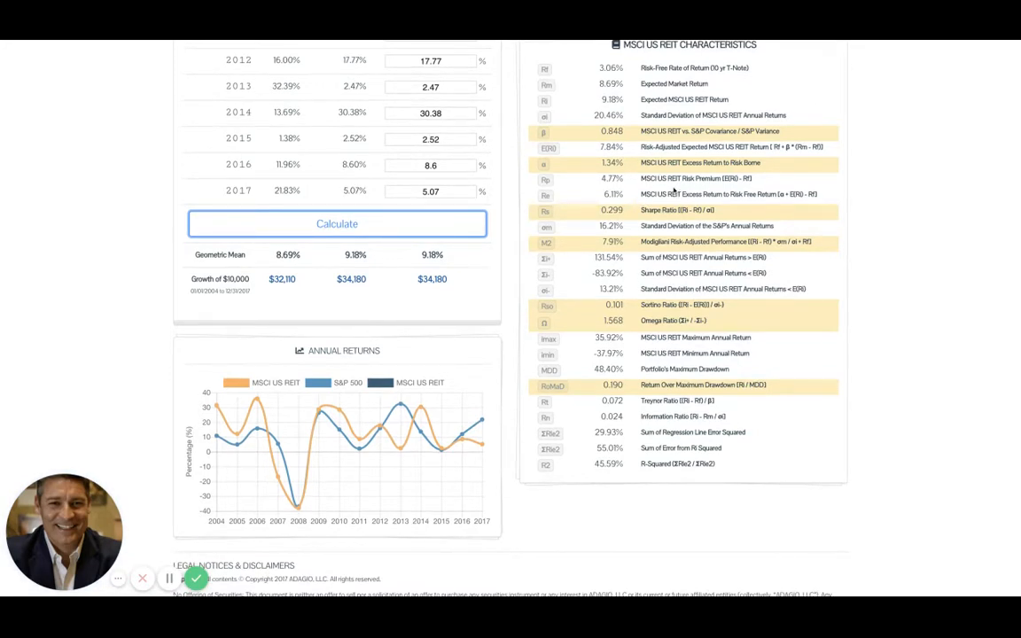
{"action": "scroll", "scroll_direction": "down", "scroll_amount": 3}
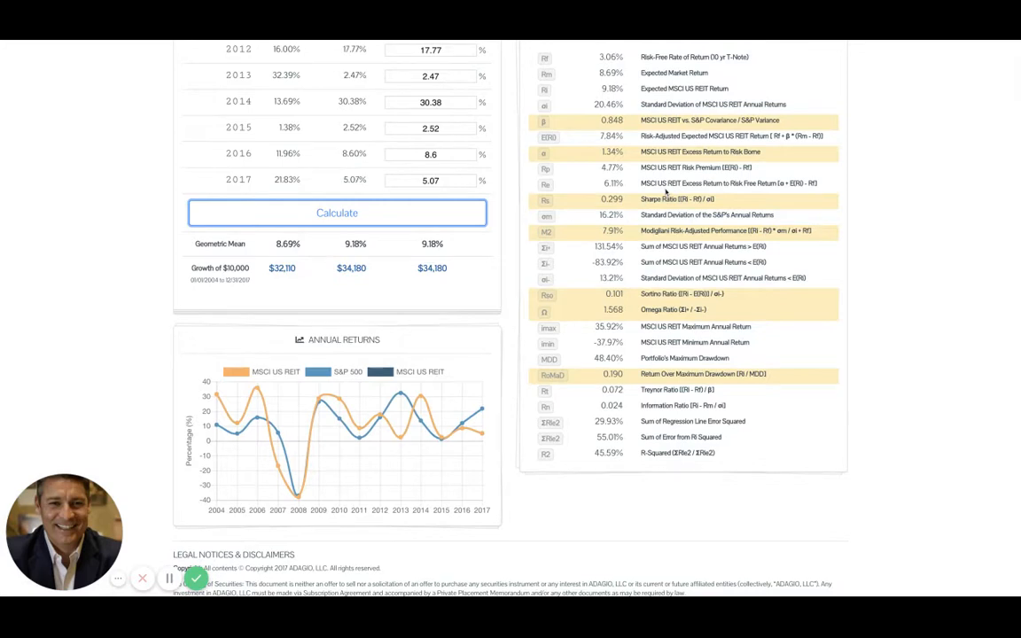
{"action": "mouse_move", "coordinate": [733, 193]}
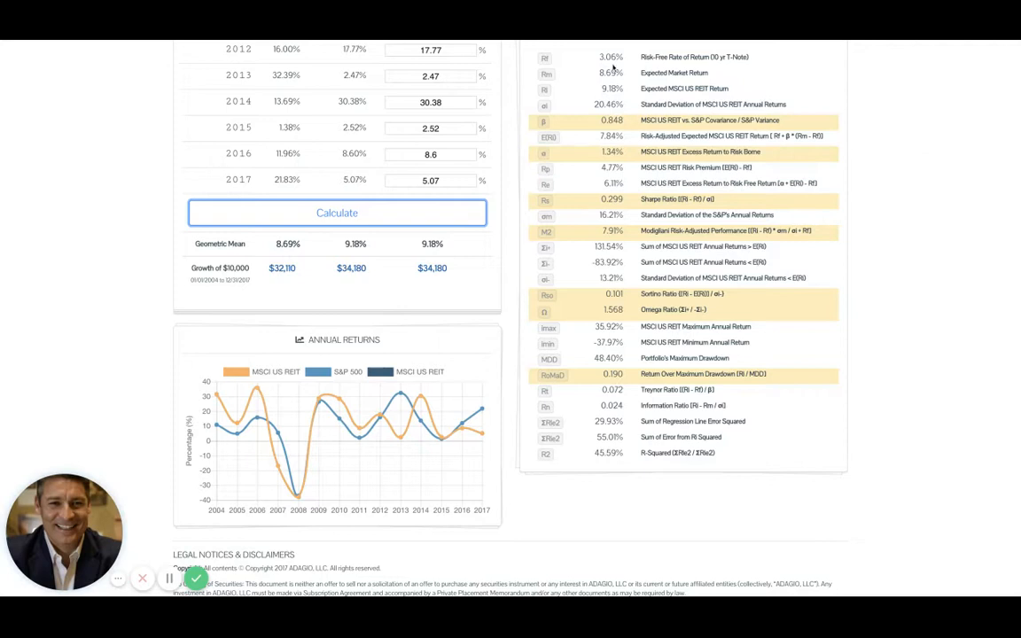
{"action": "mouse_move", "coordinate": [795, 201]}
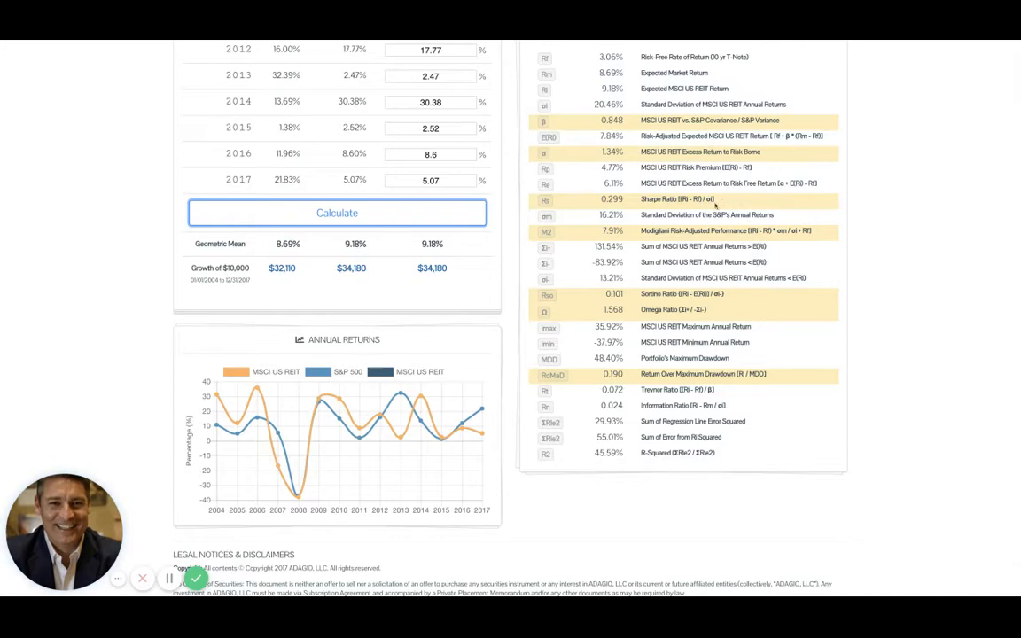
{"action": "scroll", "scroll_direction": "down", "scroll_amount": 3}
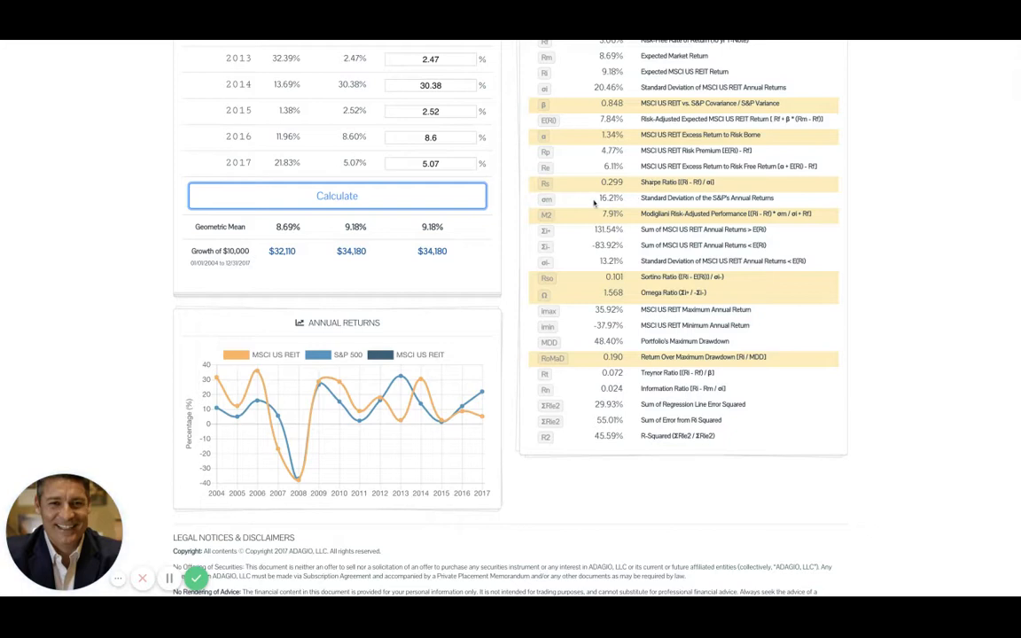
{"action": "mouse_move", "coordinate": [631, 242]}
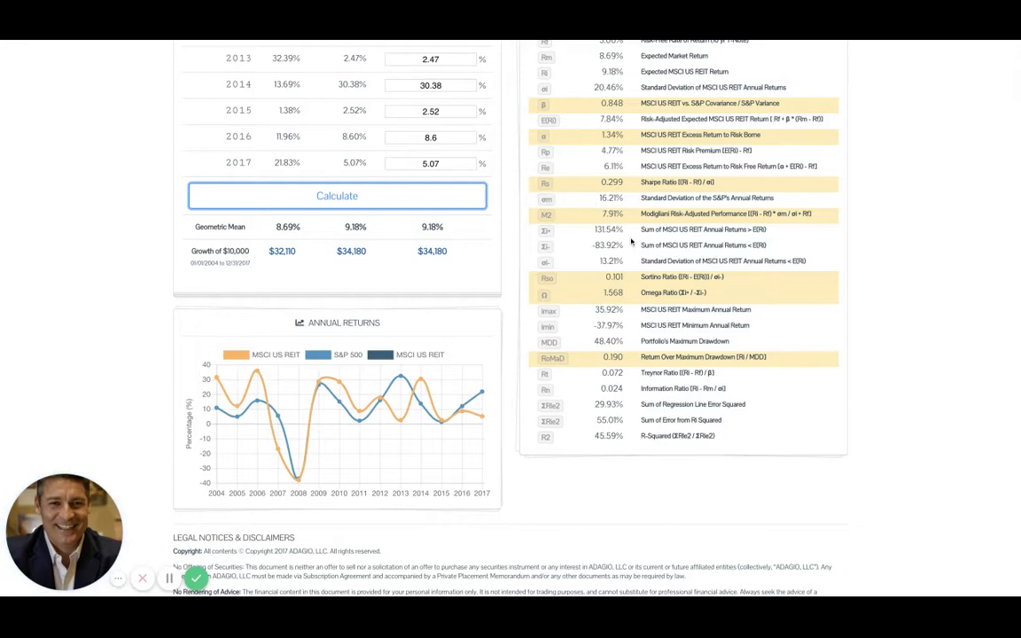
{"action": "scroll", "scroll_direction": "down", "scroll_amount": 3}
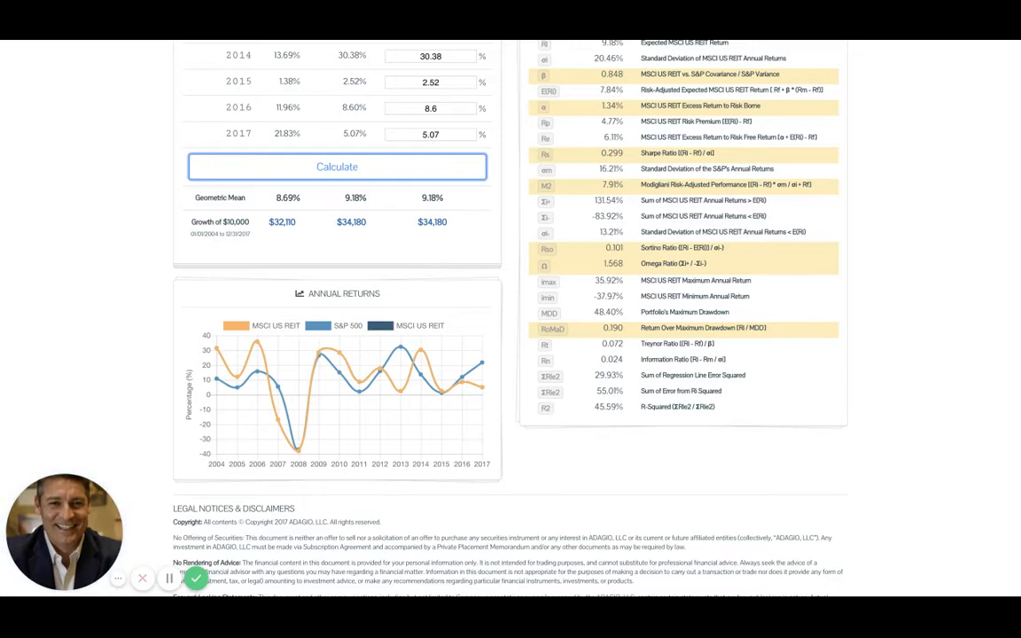
{"action": "scroll", "scroll_direction": "down", "scroll_amount": 3}
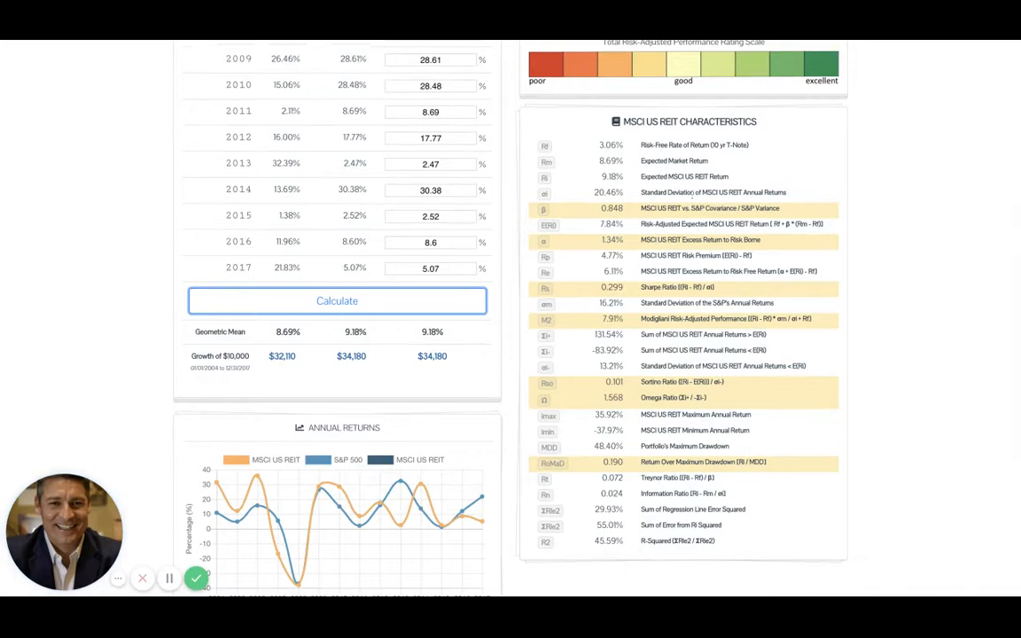
{"action": "scroll", "scroll_direction": "down", "scroll_amount": 3}
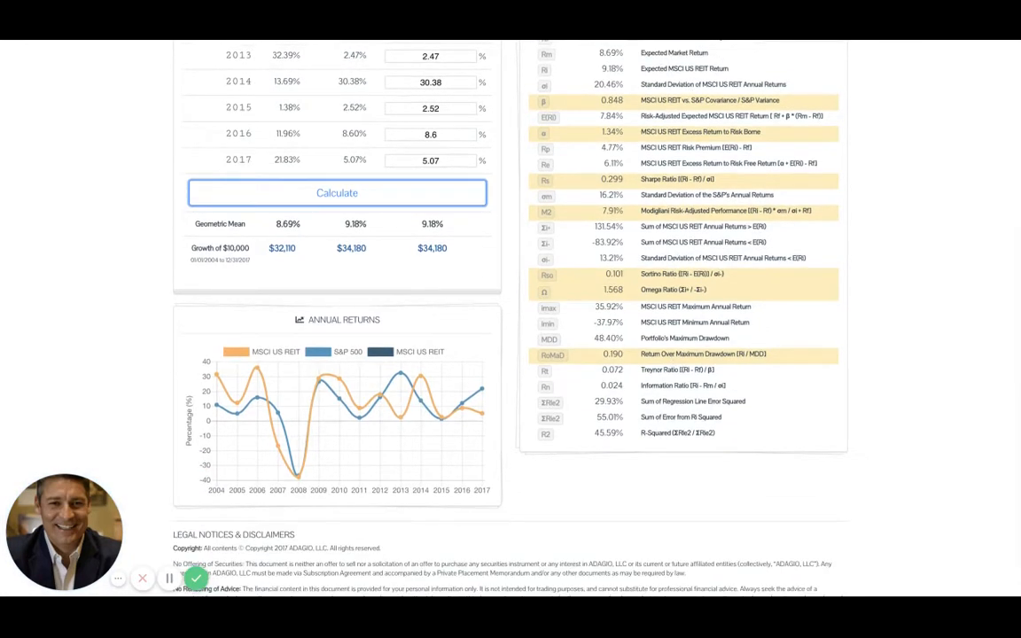
{"action": "scroll", "scroll_direction": "down", "scroll_amount": 3}
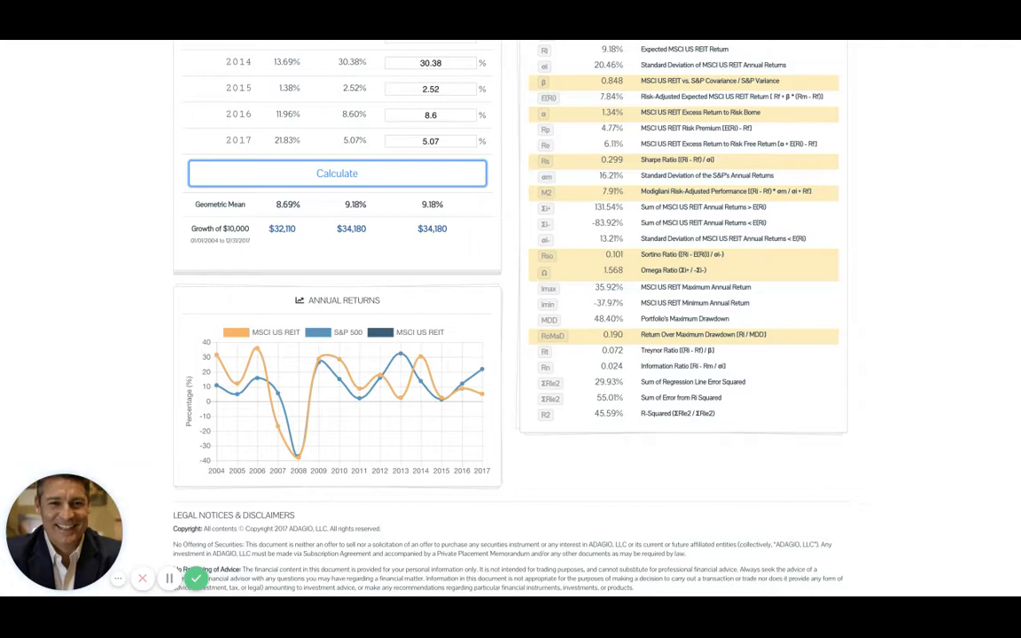
{"action": "scroll", "scroll_direction": "down", "scroll_amount": 3}
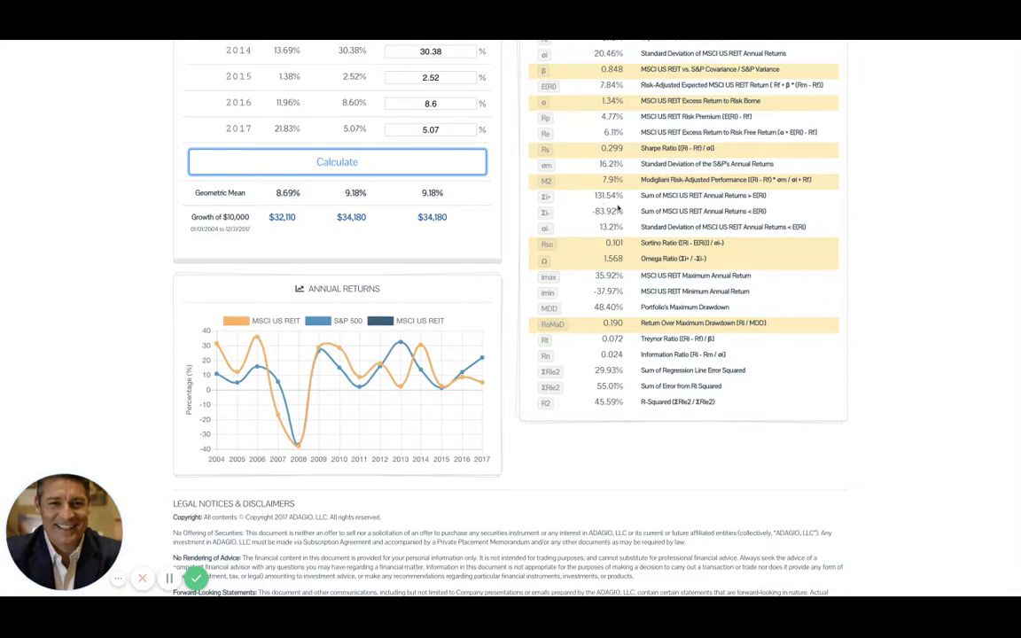
{"action": "scroll", "scroll_direction": "down", "scroll_amount": 3}
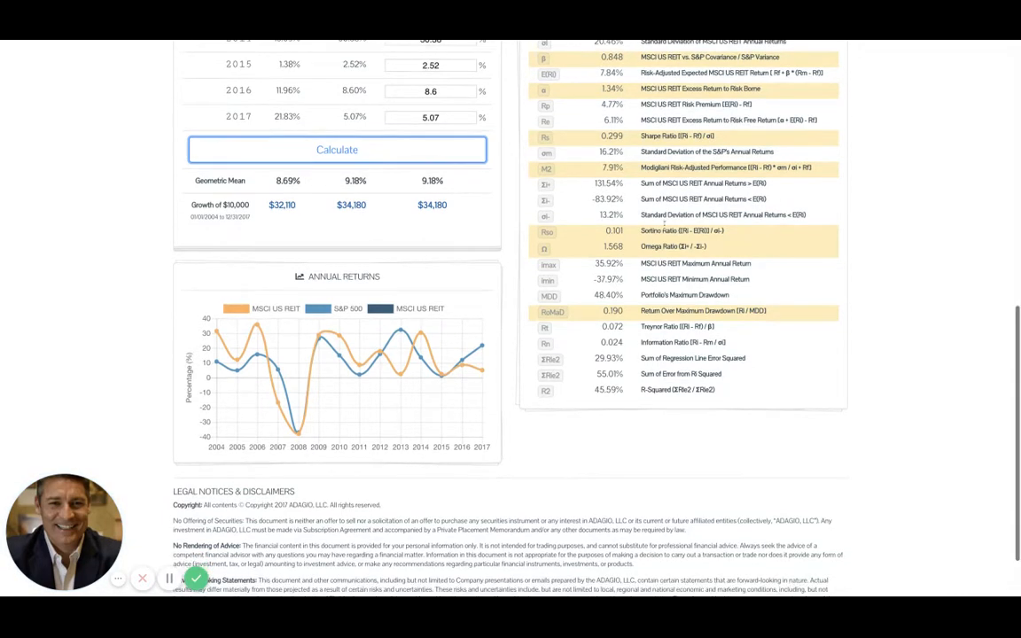
{"action": "mouse_move", "coordinate": [567, 185]}
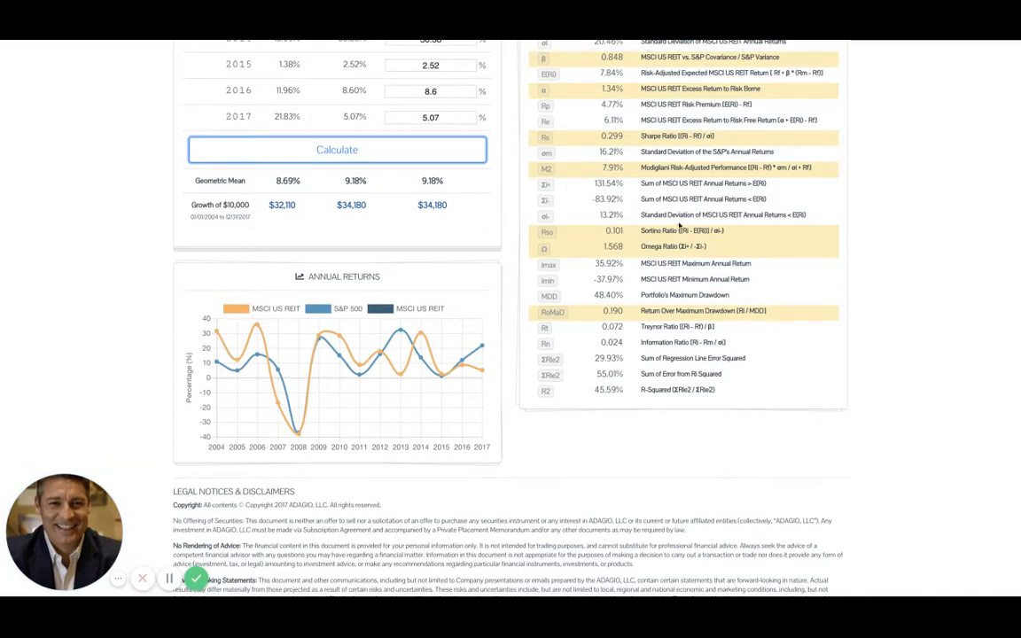
{"action": "scroll", "scroll_direction": "down", "scroll_amount": 3}
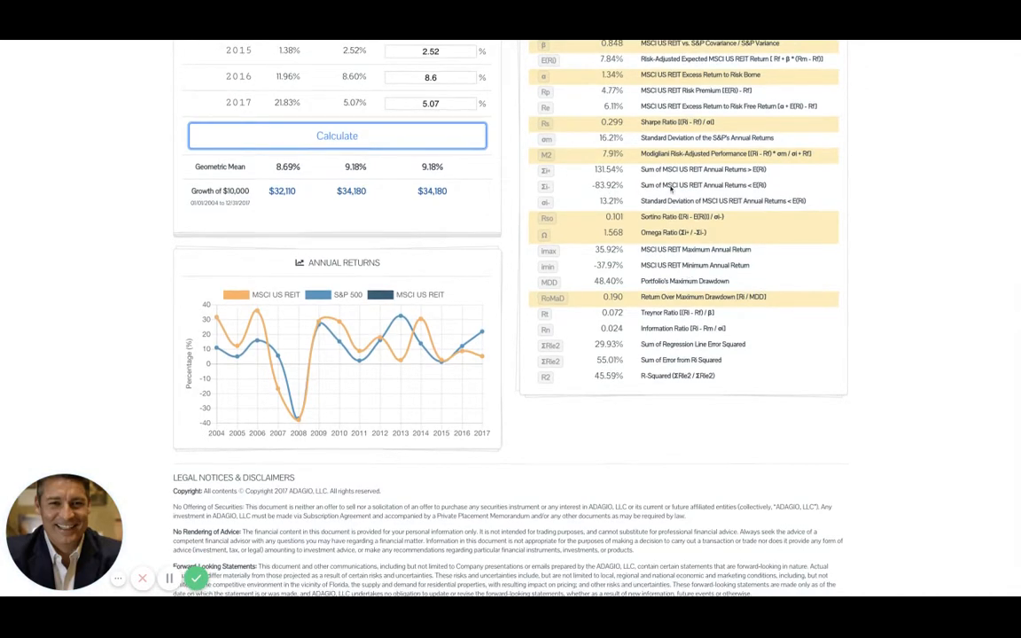
{"action": "mouse_move", "coordinate": [627, 174]}
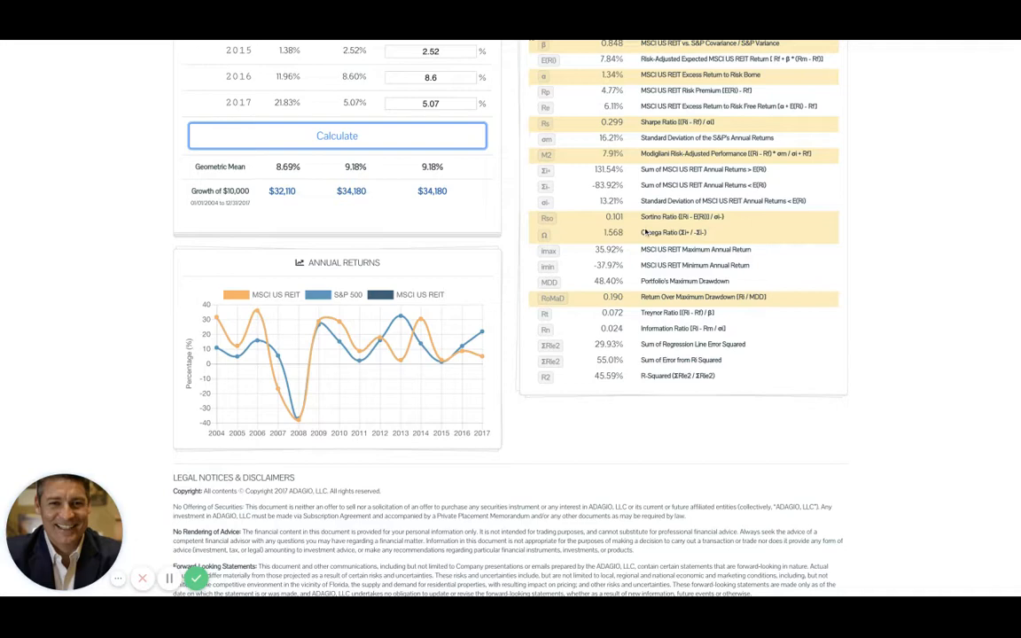
{"action": "scroll", "scroll_direction": "down", "scroll_amount": 3}
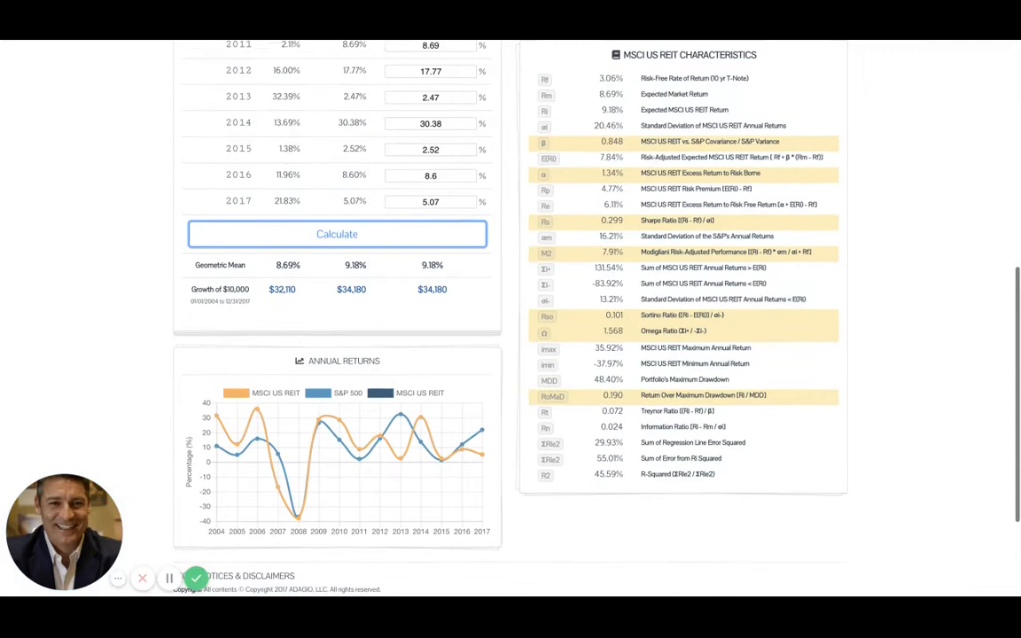
{"action": "mouse_move", "coordinate": [640, 314]}
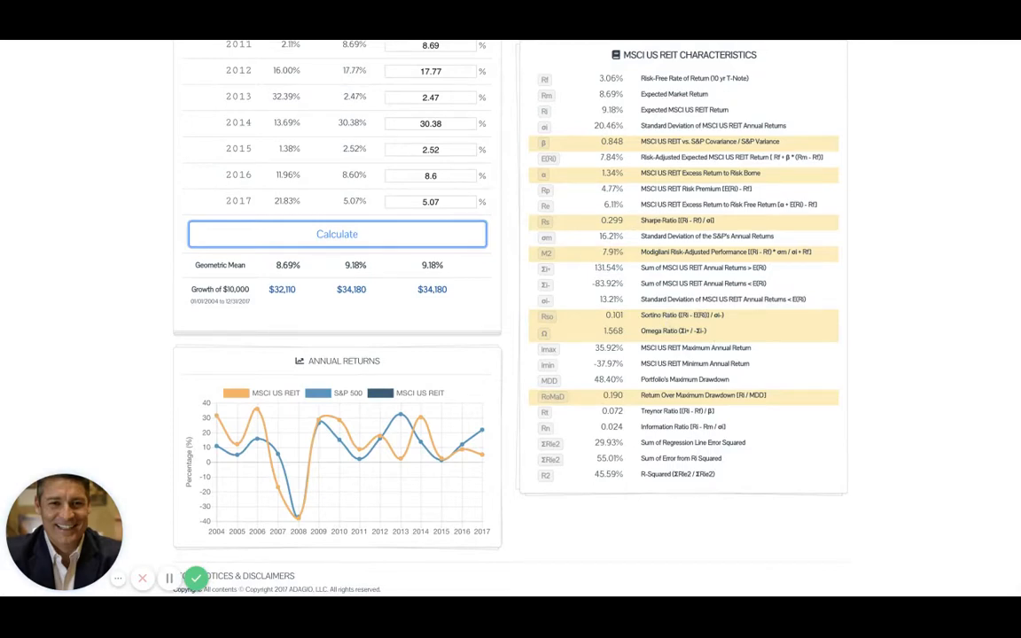
{"action": "scroll", "scroll_direction": "down", "scroll_amount": 3}
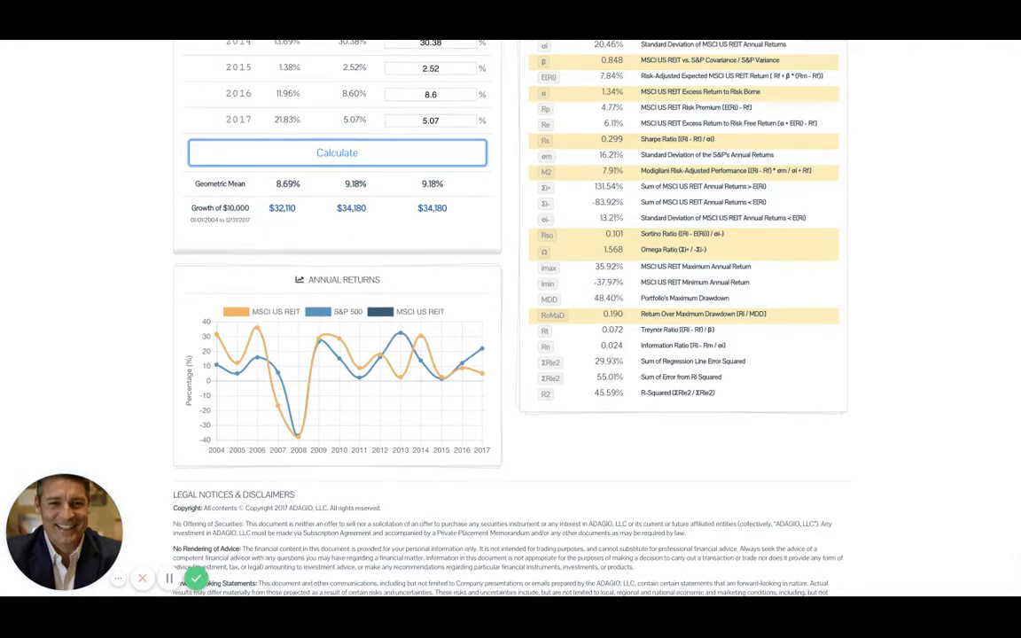
{"action": "scroll", "scroll_direction": "down", "scroll_amount": 3}
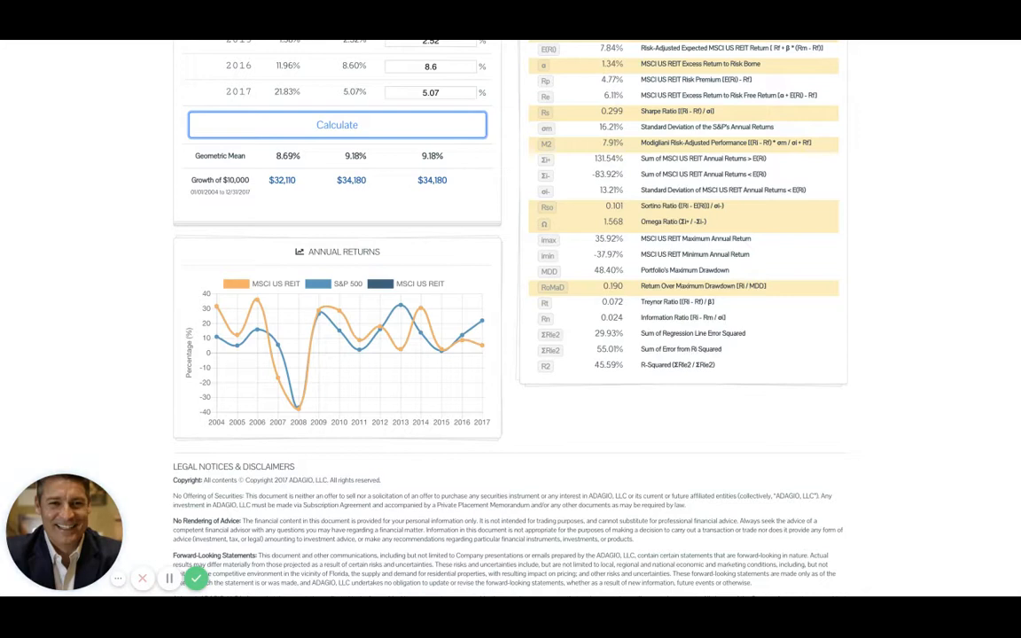
{"action": "scroll", "scroll_direction": "down", "scroll_amount": 3}
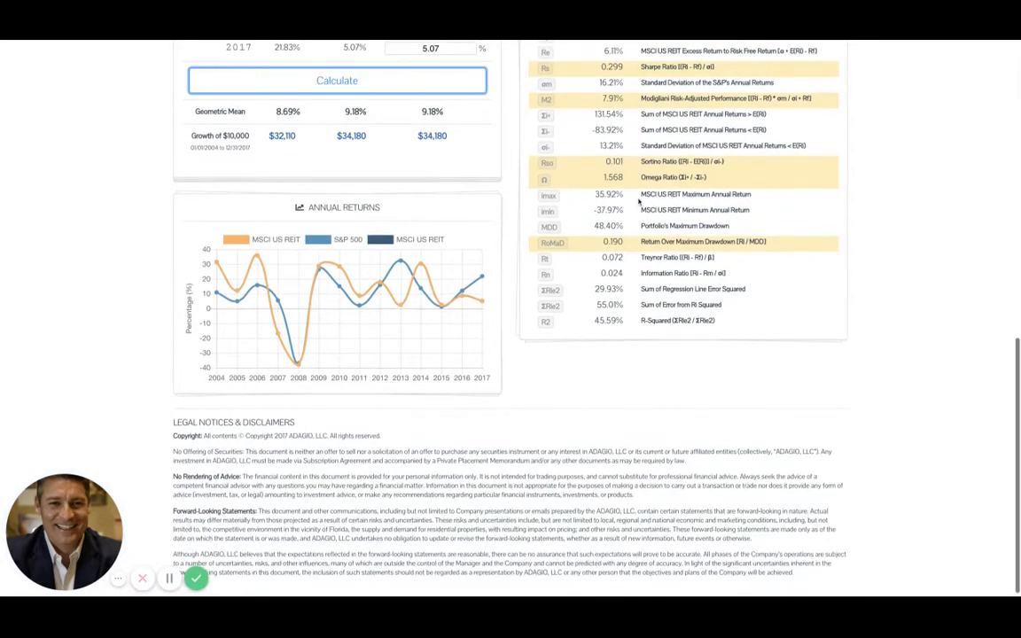
{"action": "mouse_move", "coordinate": [735, 209]}
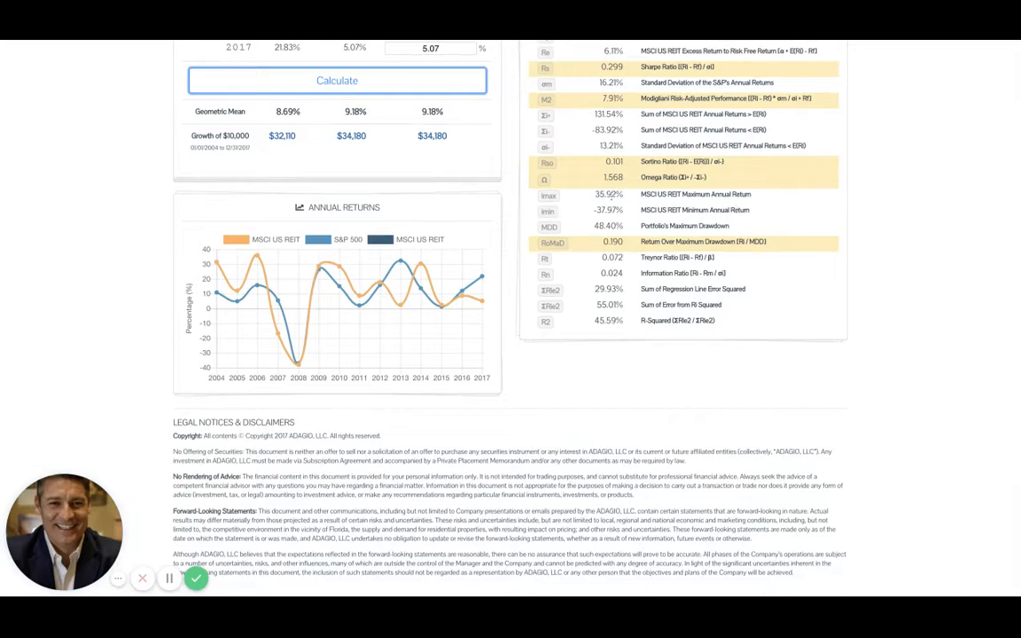
{"action": "scroll", "scroll_direction": "down", "scroll_amount": 3}
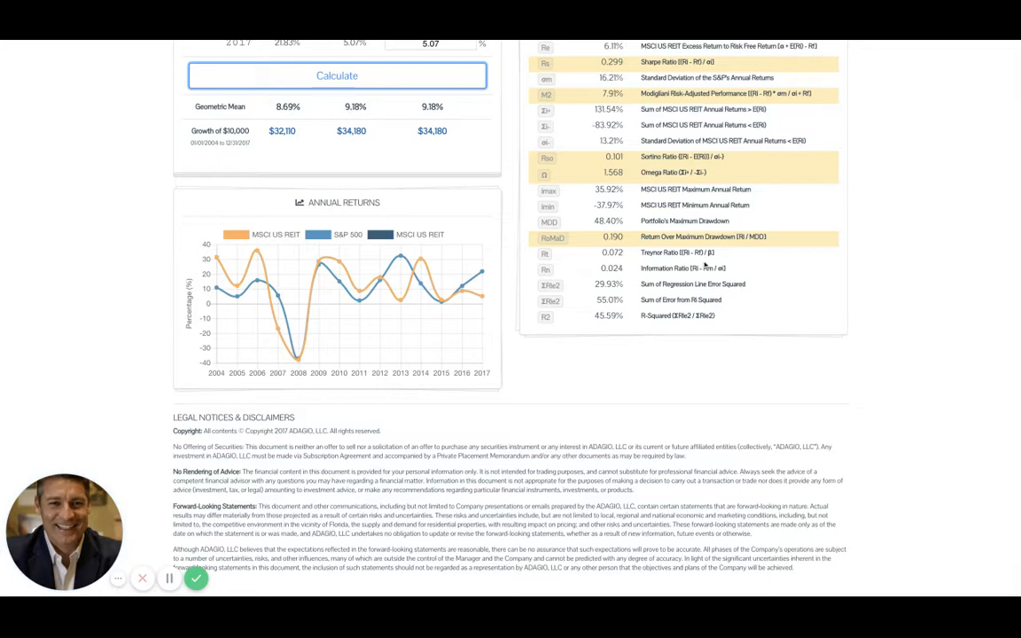
{"action": "mouse_move", "coordinate": [915, 329]}
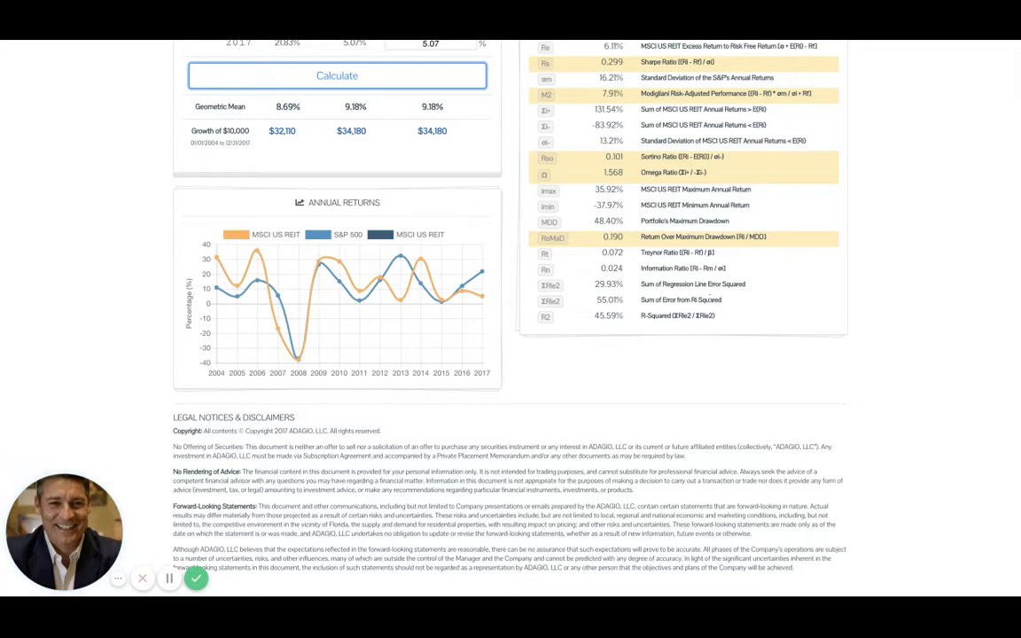
{"action": "mouse_move", "coordinate": [751, 347]}
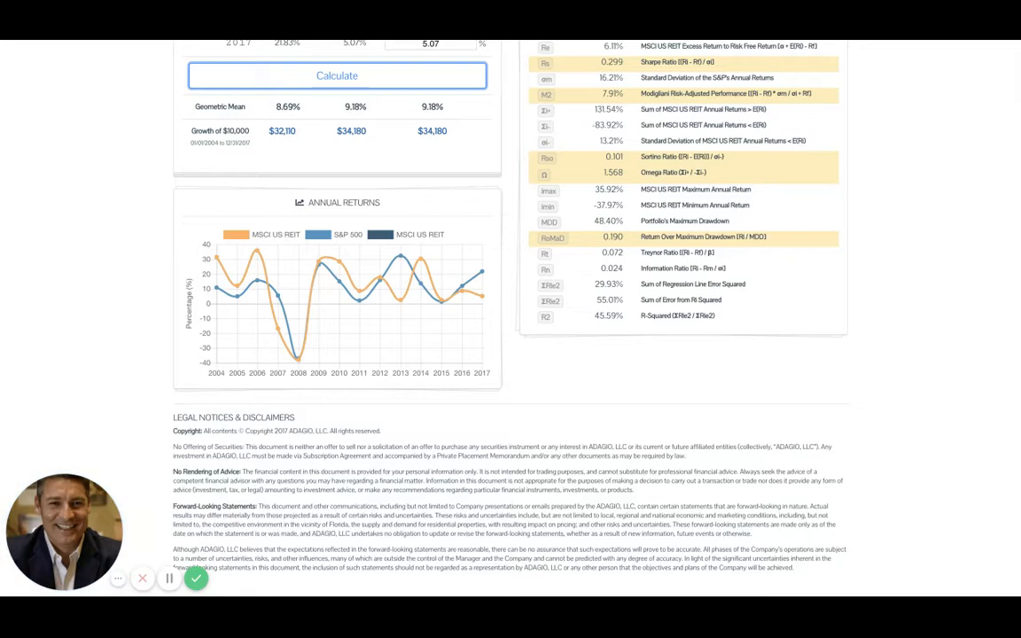
Step: Re-enter 31.49 as the 2004 MSCI US REIT return, then visit the 2005 and 2006 boxes
{"action": "scroll", "scroll_direction": "up", "scroll_amount": 3}
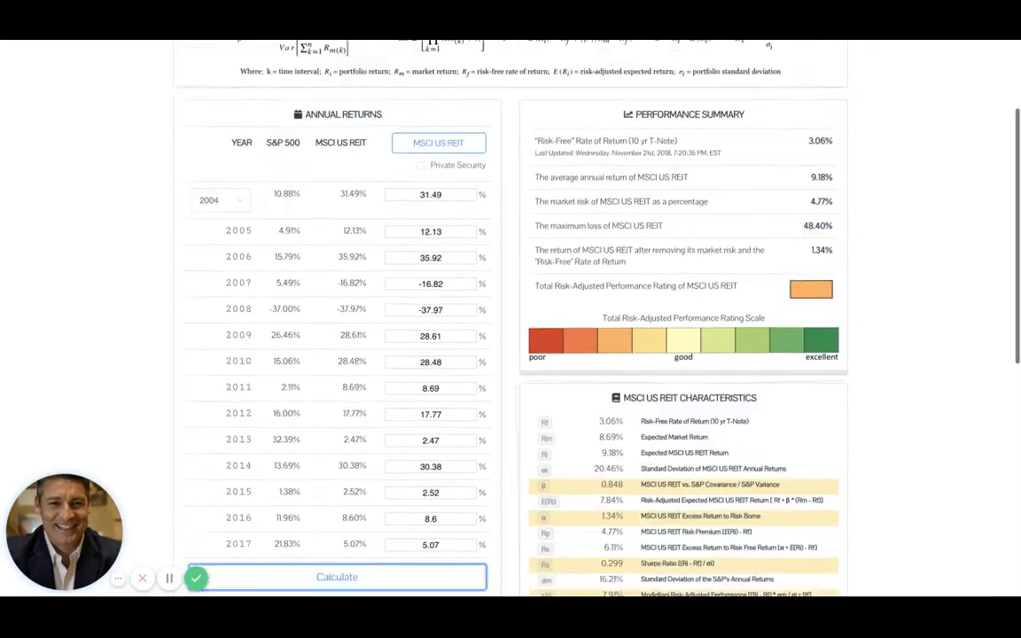
{"action": "scroll", "scroll_direction": "down", "scroll_amount": 3}
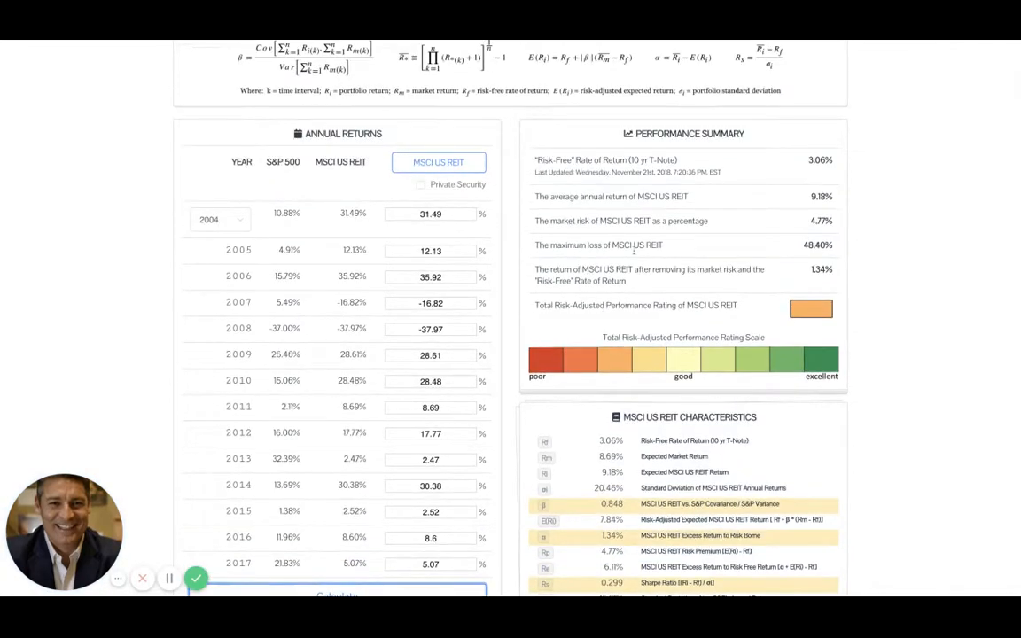
{"action": "left_click", "coordinate": [430, 214]}
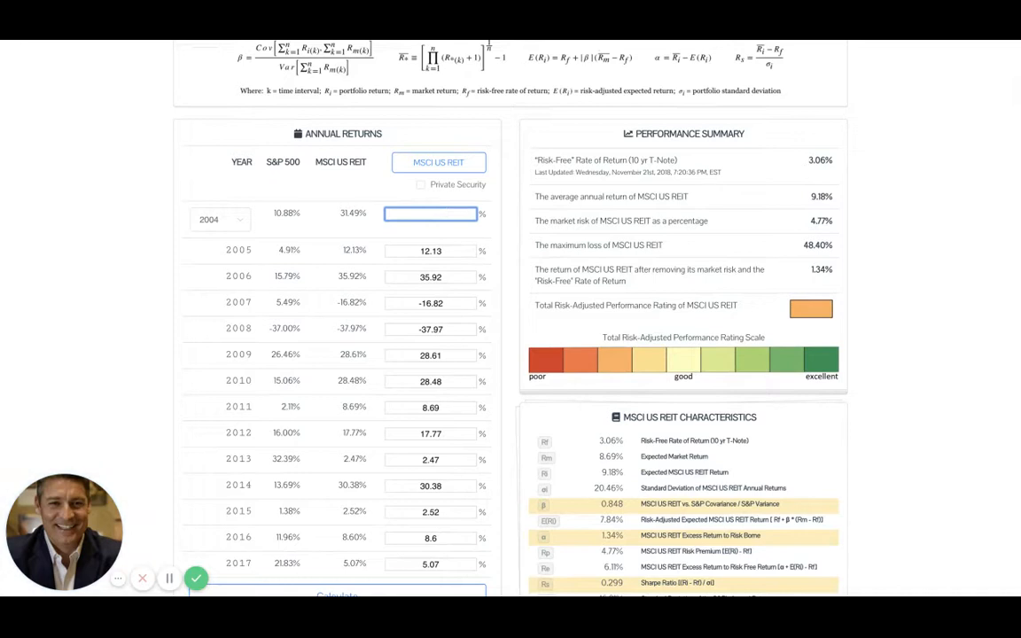
{"action": "left_click", "coordinate": [431, 213]}
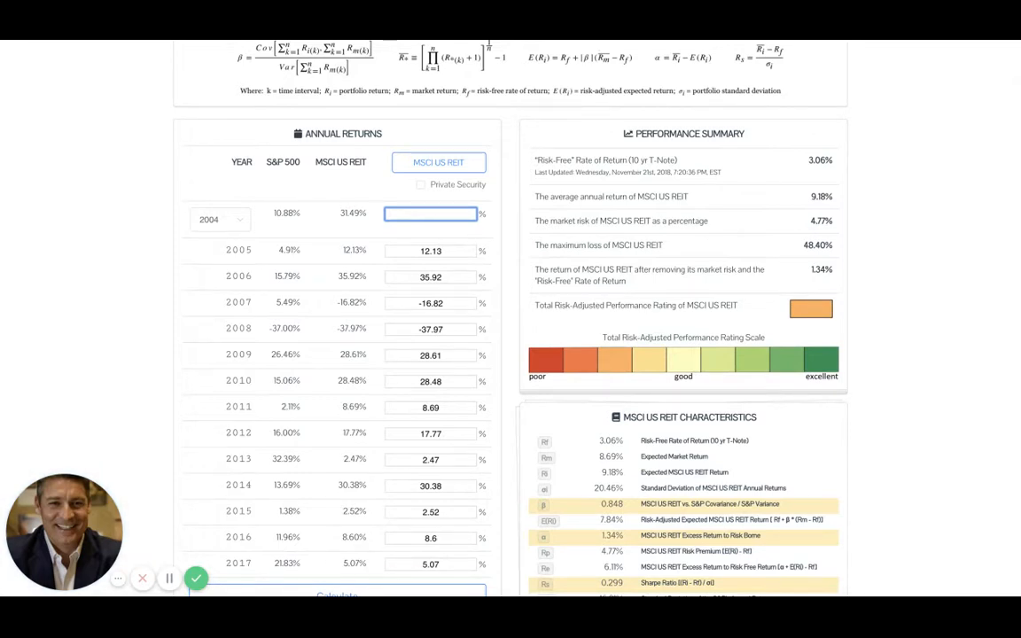
{"action": "type", "text": "31.49"}
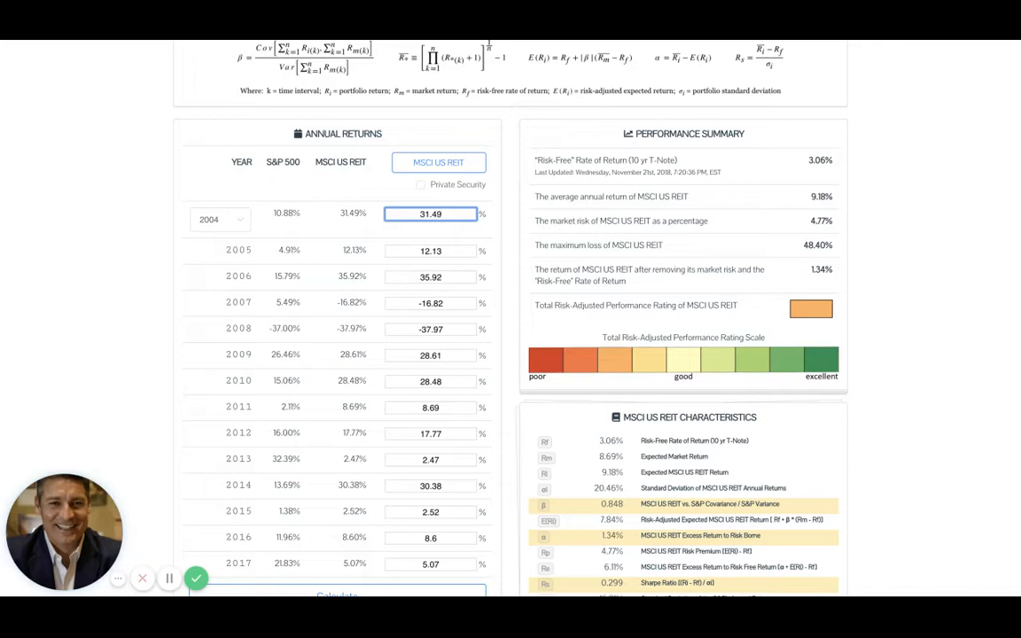
{"action": "left_click", "coordinate": [430, 250]}
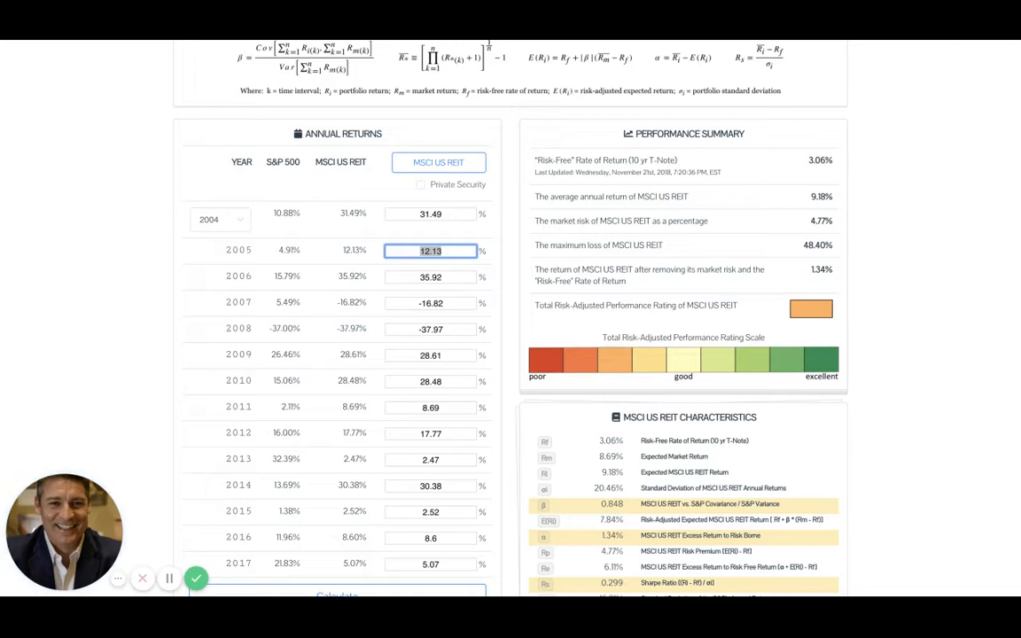
{"action": "left_click", "coordinate": [430, 277]}
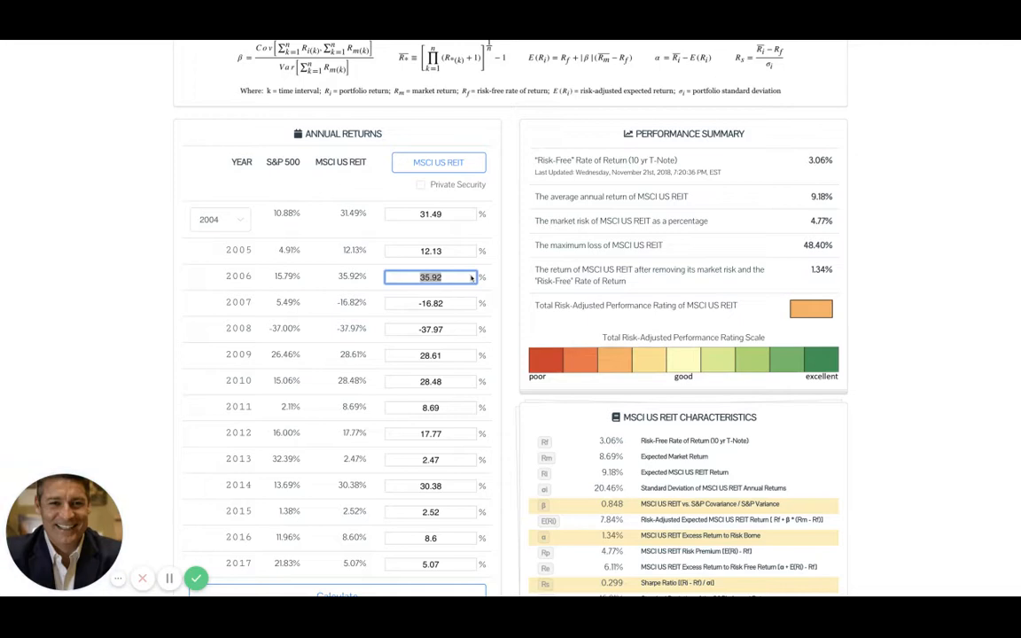
{"action": "scroll", "scroll_direction": "down", "scroll_amount": 3}
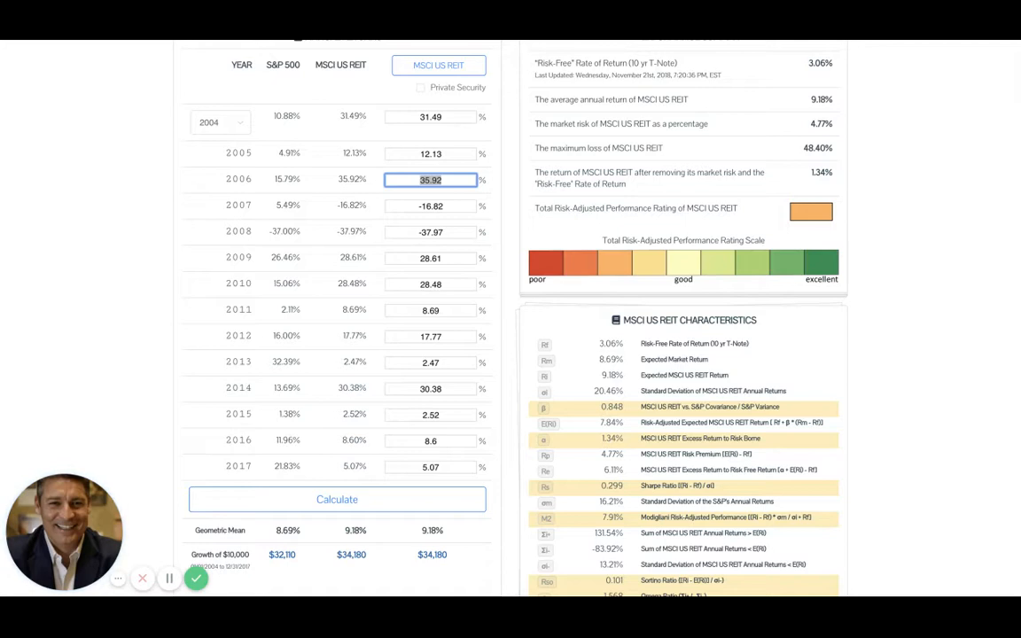
{"action": "mouse_move", "coordinate": [439, 65]}
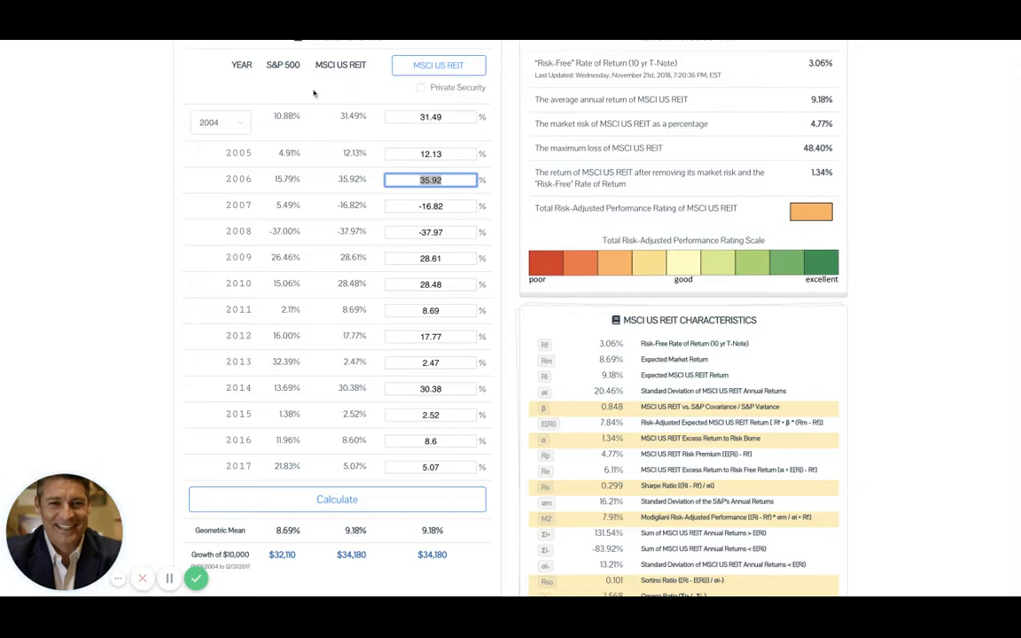
Step: Tick Private Security for MSCI US REIT and view the added 1.111 illiquidity premium
{"action": "left_click", "coordinate": [420, 88]}
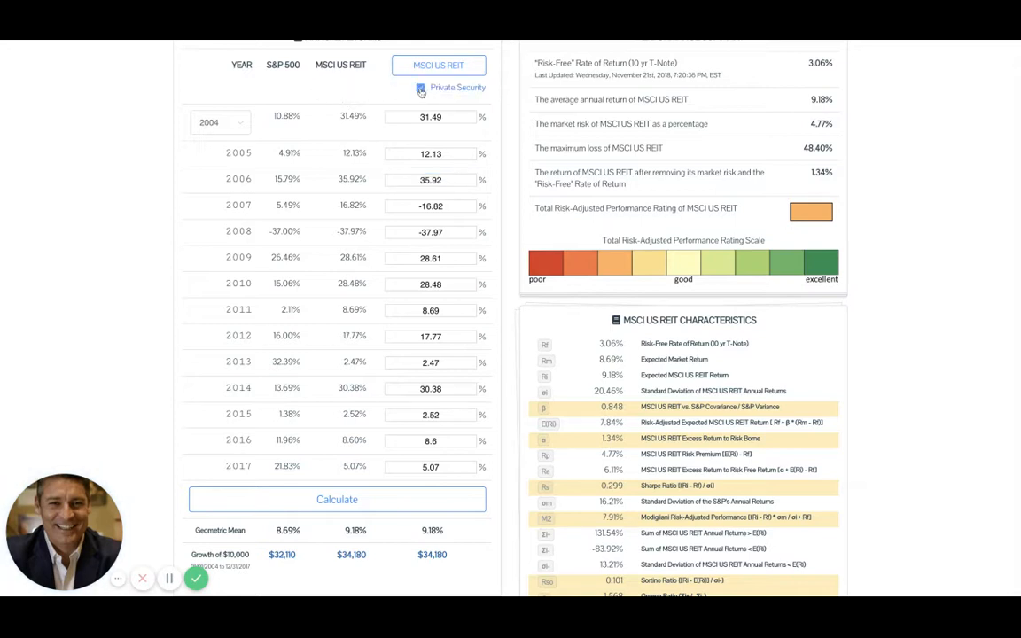
{"action": "left_click", "coordinate": [420, 87]}
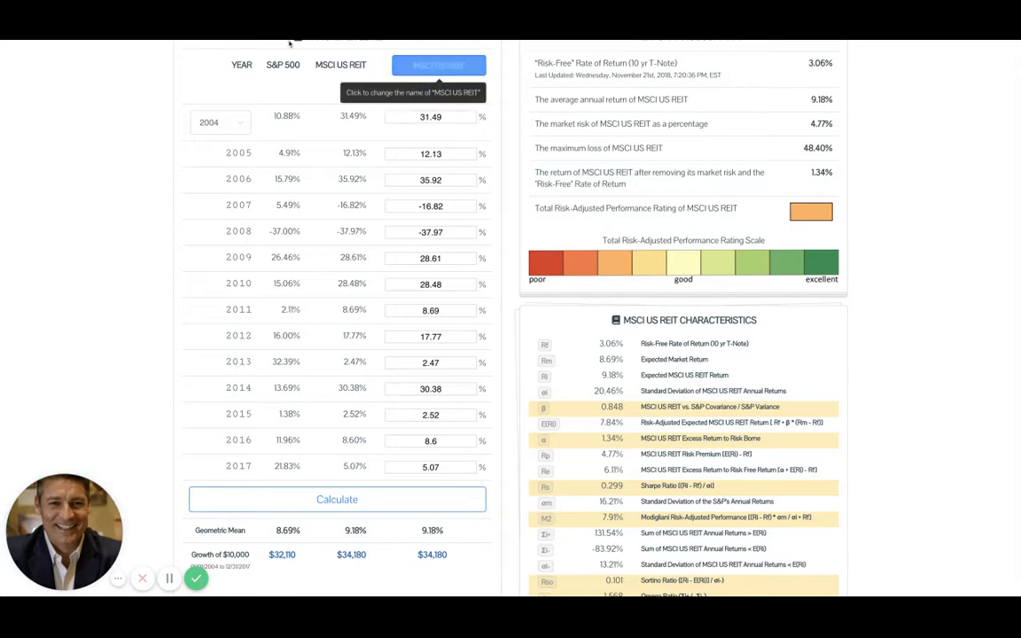
{"action": "left_click", "coordinate": [439, 65]}
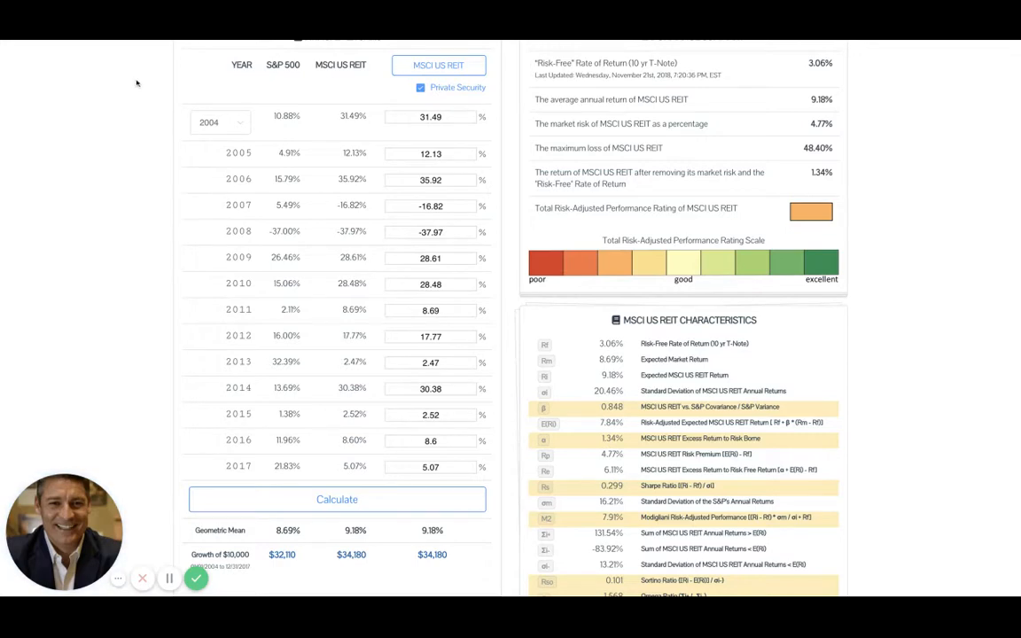
{"action": "mouse_move", "coordinate": [954, 472]}
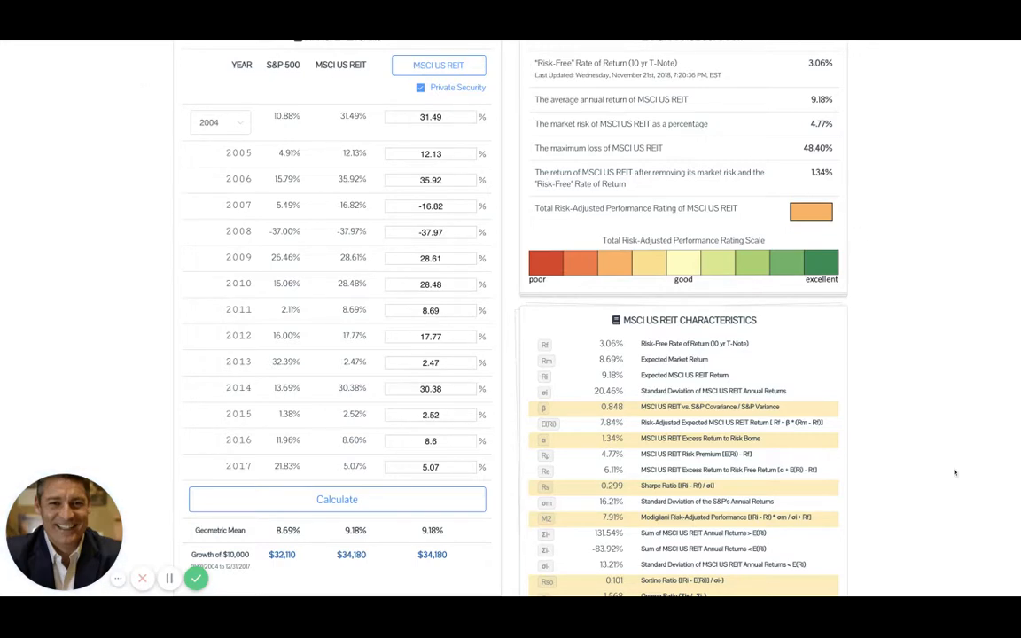
{"action": "scroll", "scroll_direction": "down", "scroll_amount": 3}
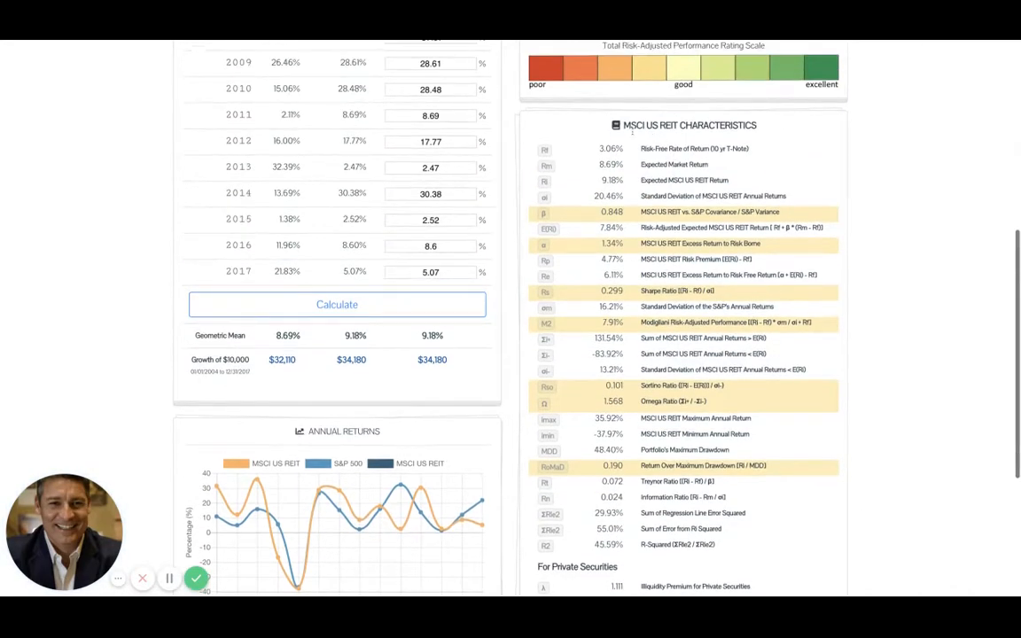
{"action": "scroll", "scroll_direction": "down", "scroll_amount": 3}
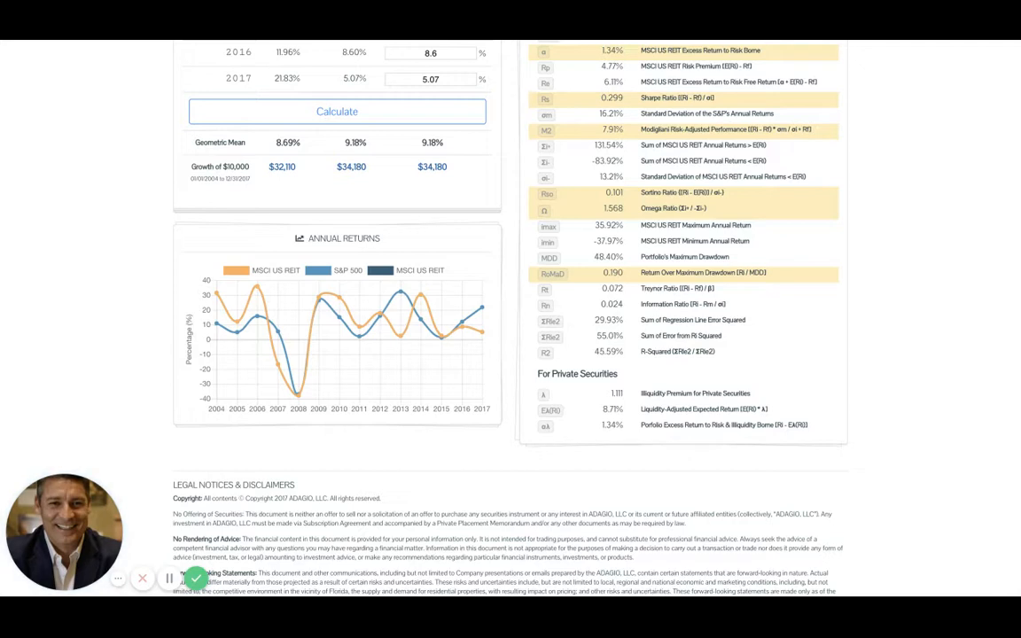
{"action": "scroll", "scroll_direction": "down", "scroll_amount": 3}
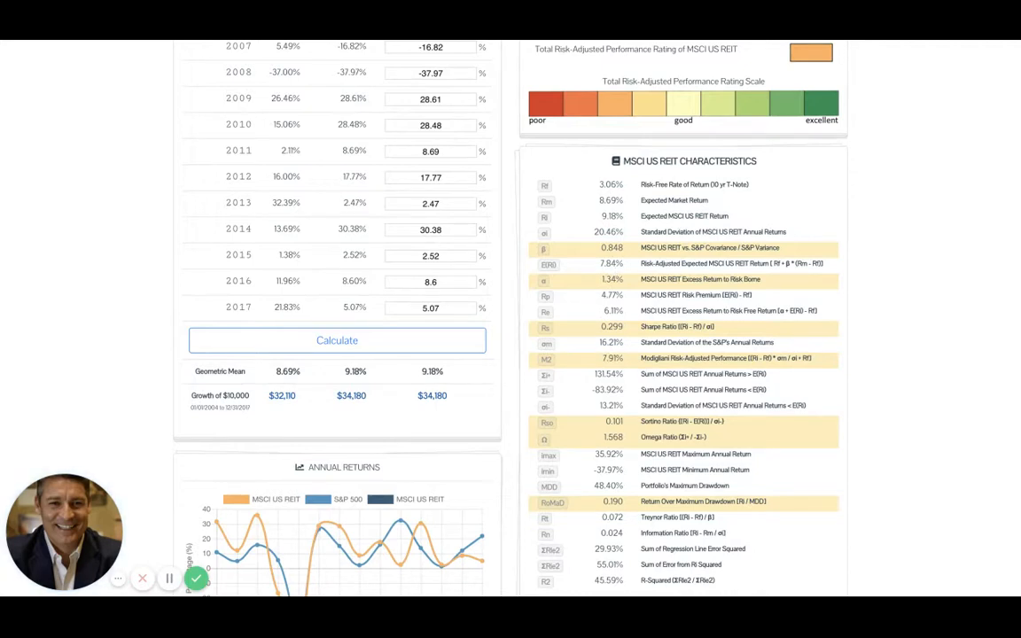
{"action": "scroll", "scroll_direction": "down", "scroll_amount": 3}
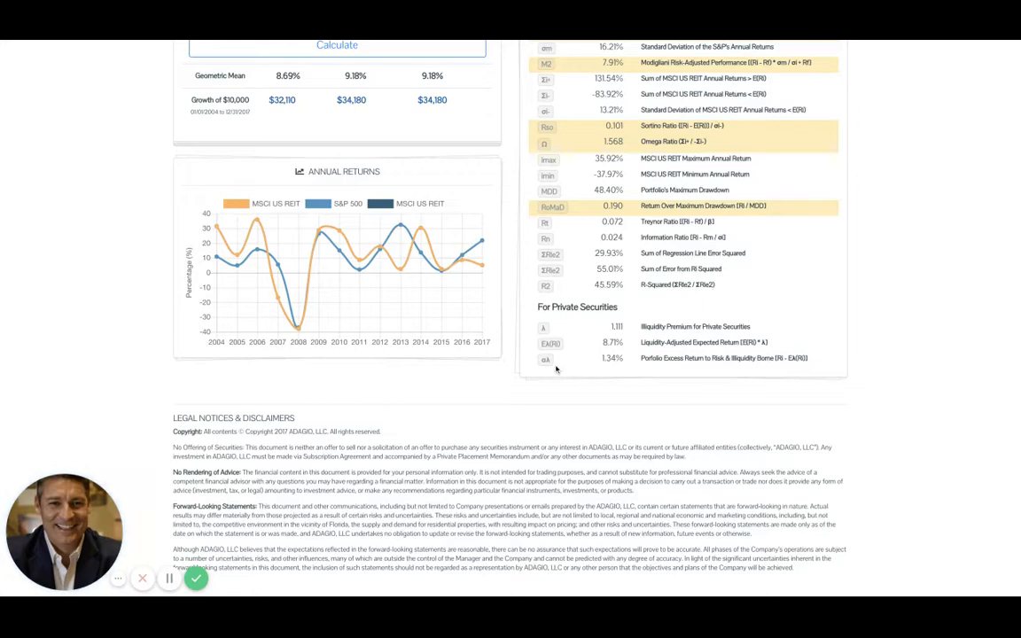
{"action": "mouse_move", "coordinate": [587, 351]}
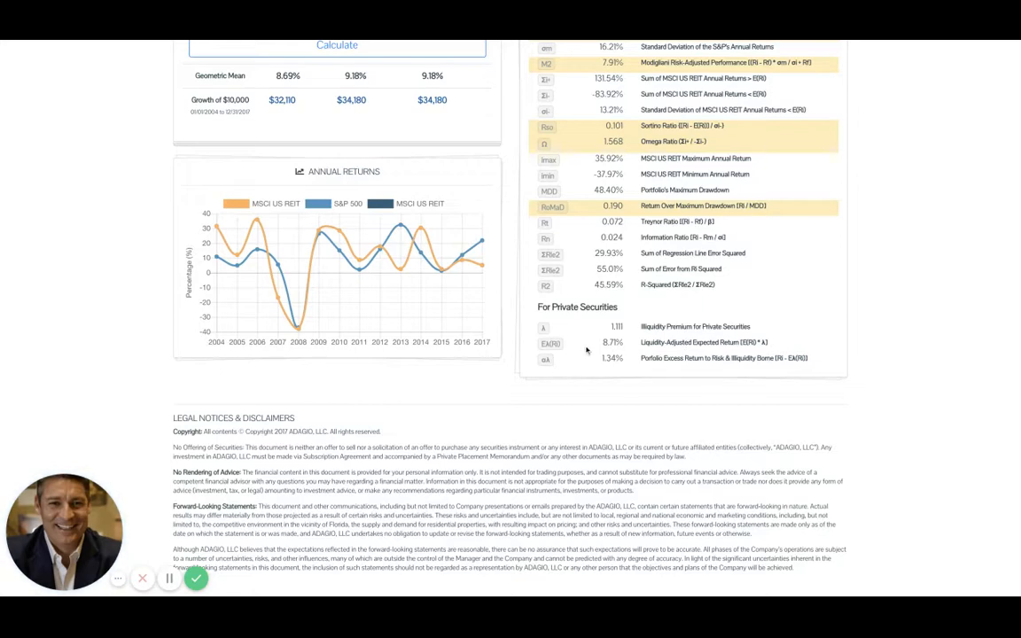
{"action": "scroll", "scroll_direction": "down", "scroll_amount": 3}
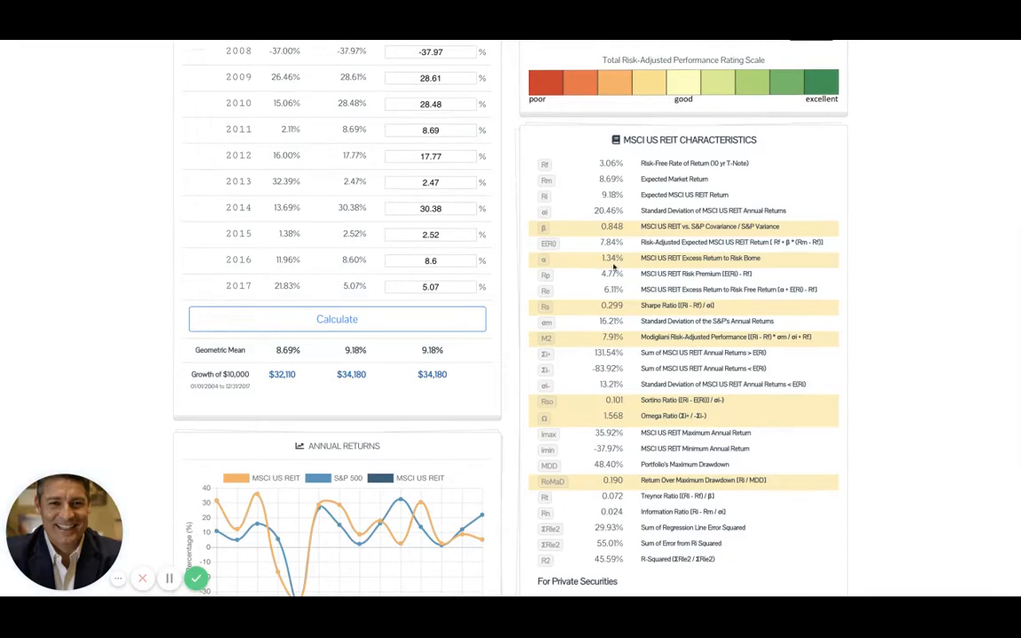
{"action": "scroll", "scroll_direction": "down", "scroll_amount": 3}
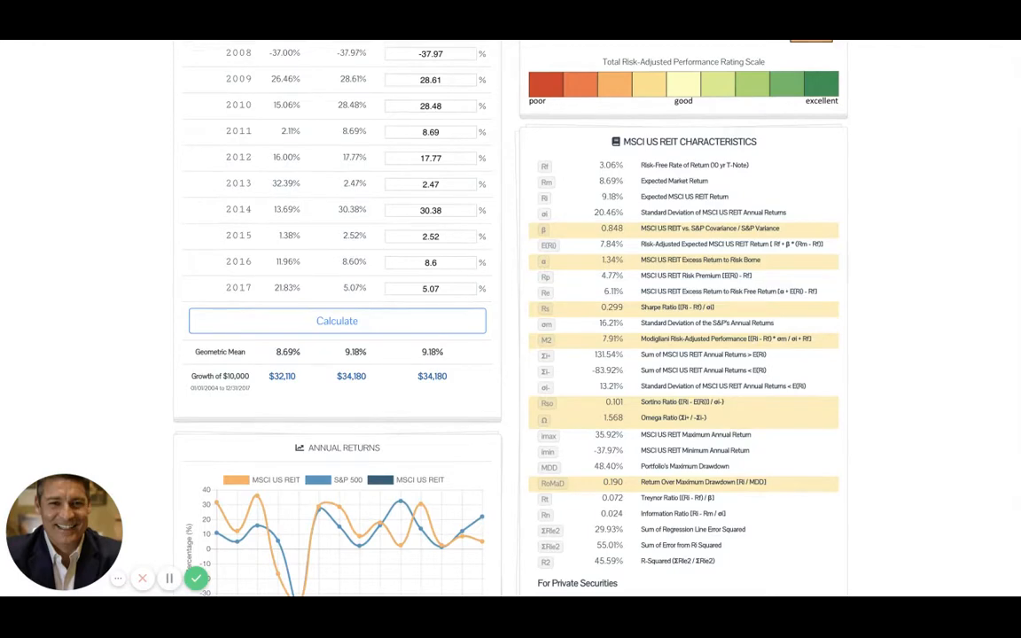
{"action": "scroll", "scroll_direction": "down", "scroll_amount": 3}
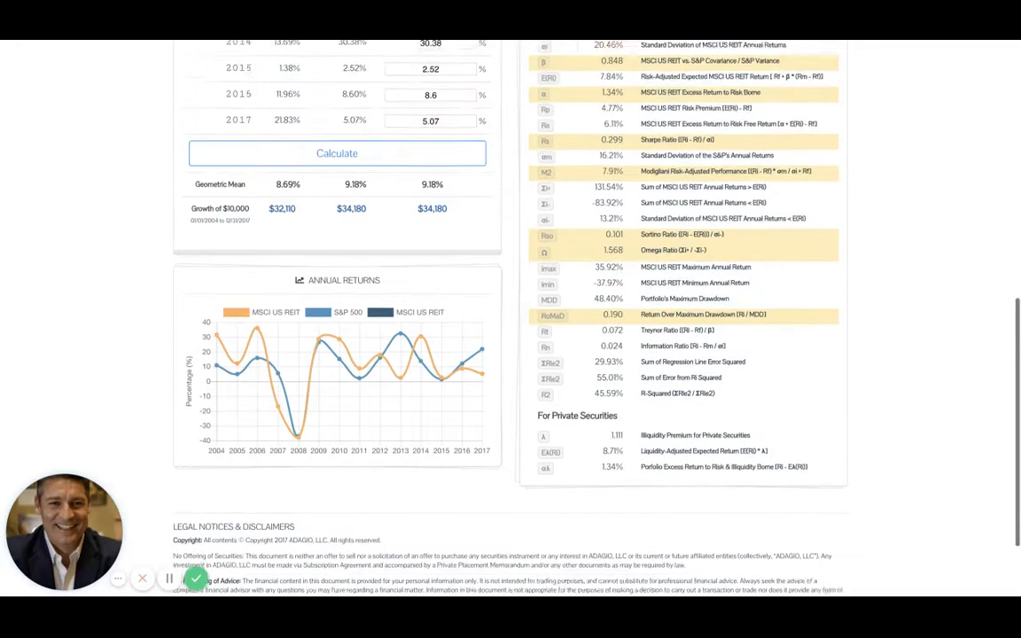
{"action": "scroll", "scroll_direction": "down", "scroll_amount": 3}
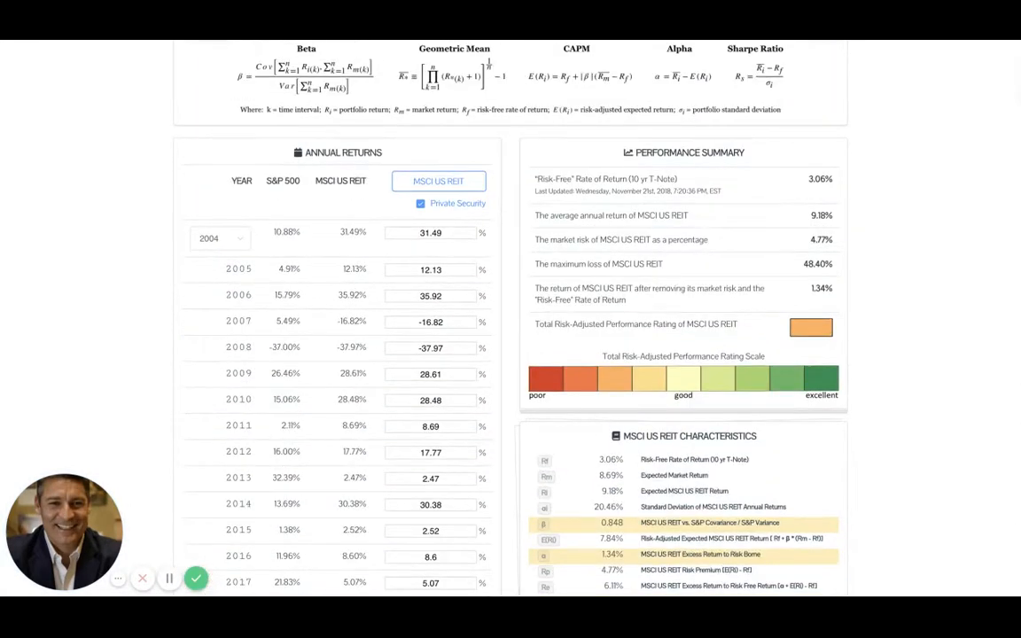